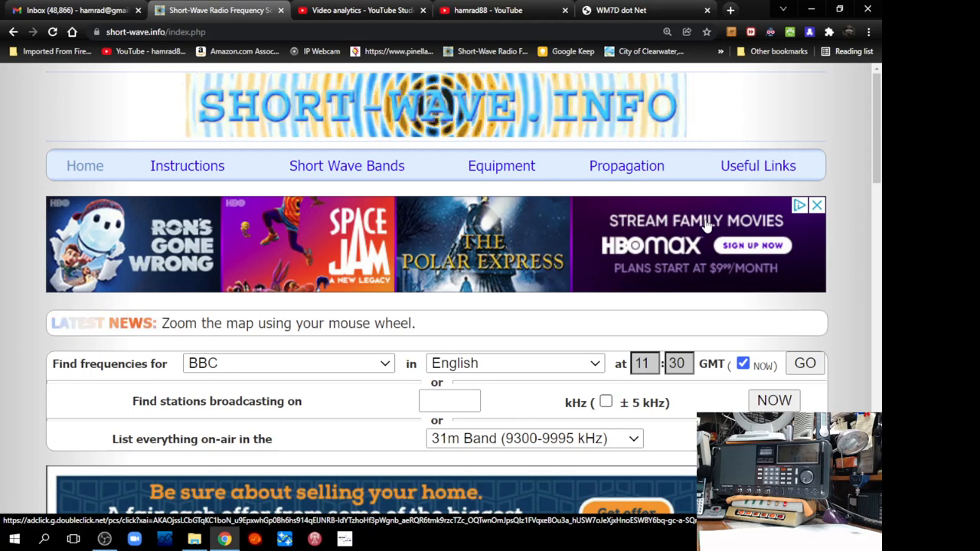
Step: Scroll past the search form and advert to the 31m Band gray-line map
scroll(down, 3)
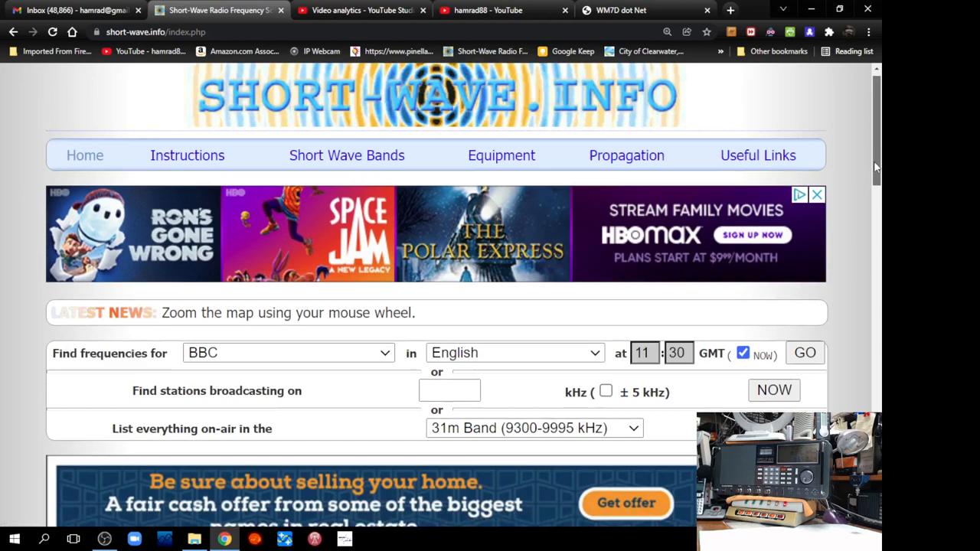
scroll(down, 3)
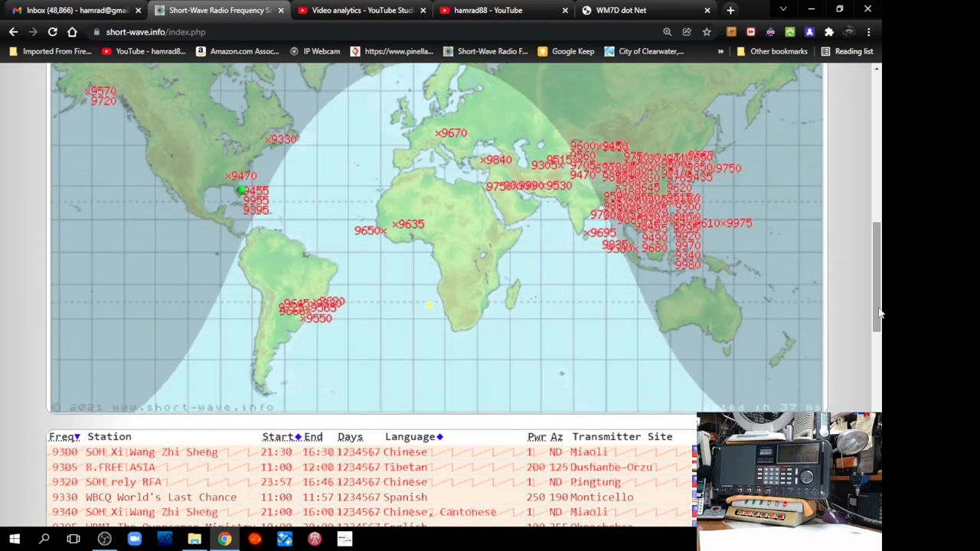
mouse_move(532, 138)
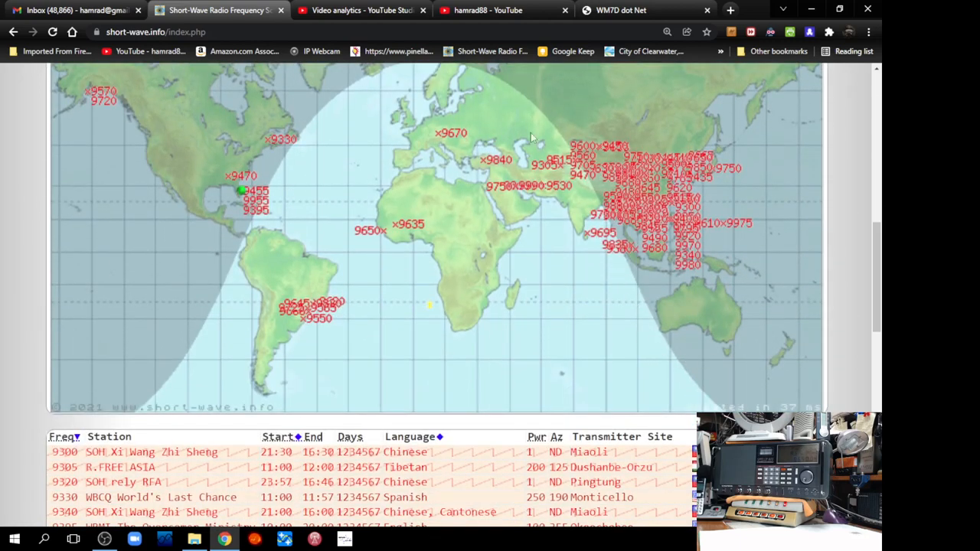
mouse_move(256, 216)
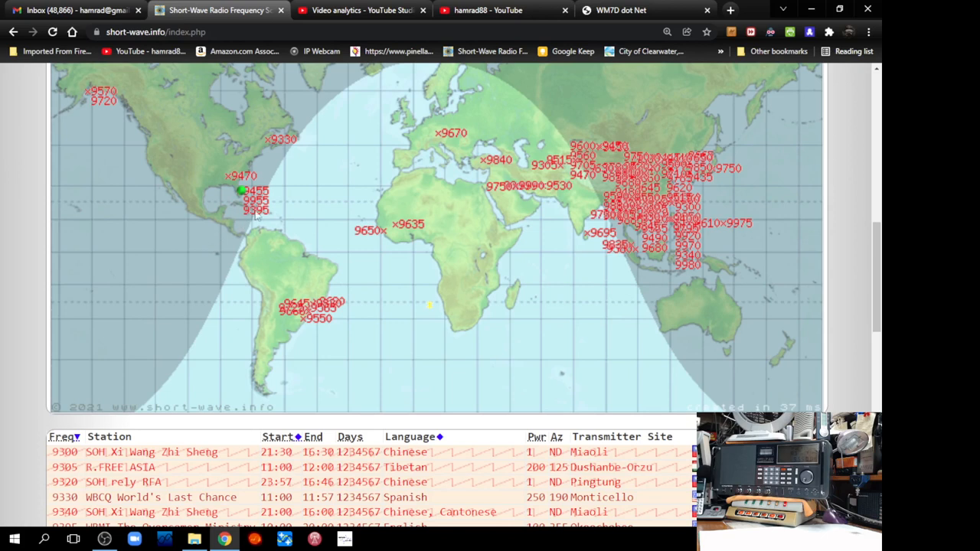
mouse_move(148, 152)
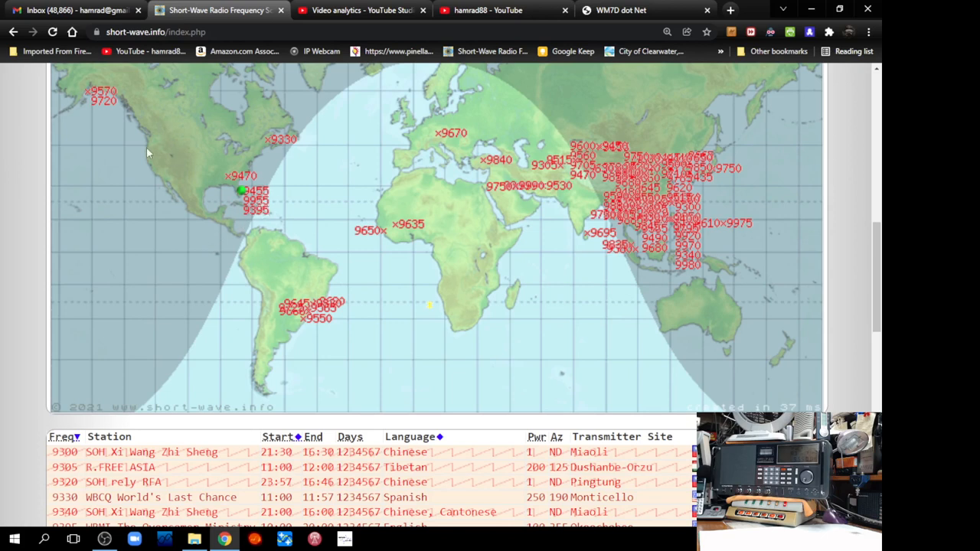
mouse_move(517, 247)
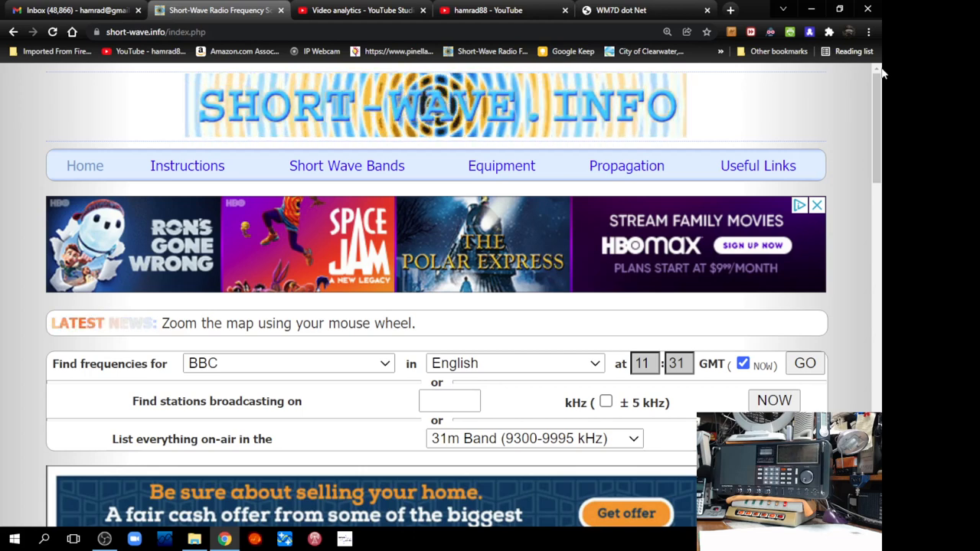
scroll(down, 3)
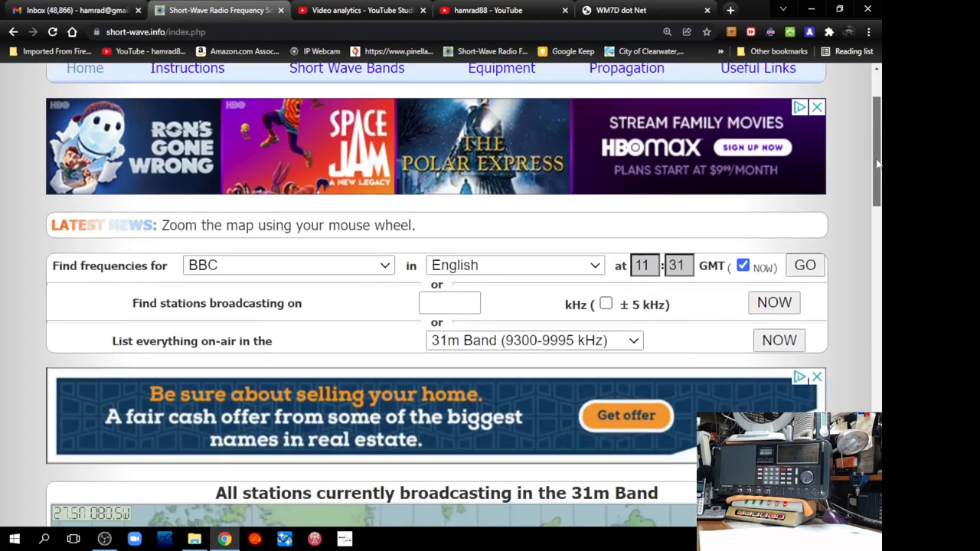
scroll(down, 3)
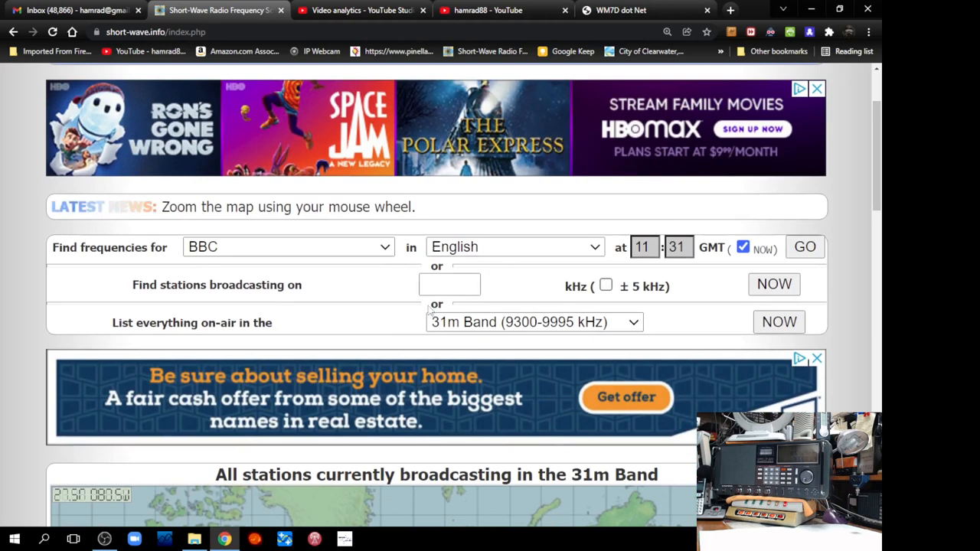
mouse_move(428, 313)
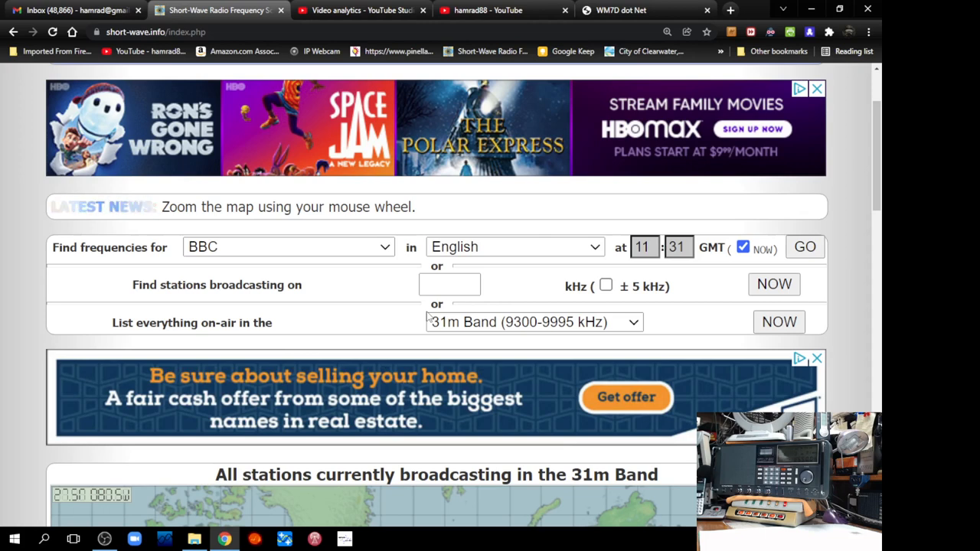
mouse_move(371, 363)
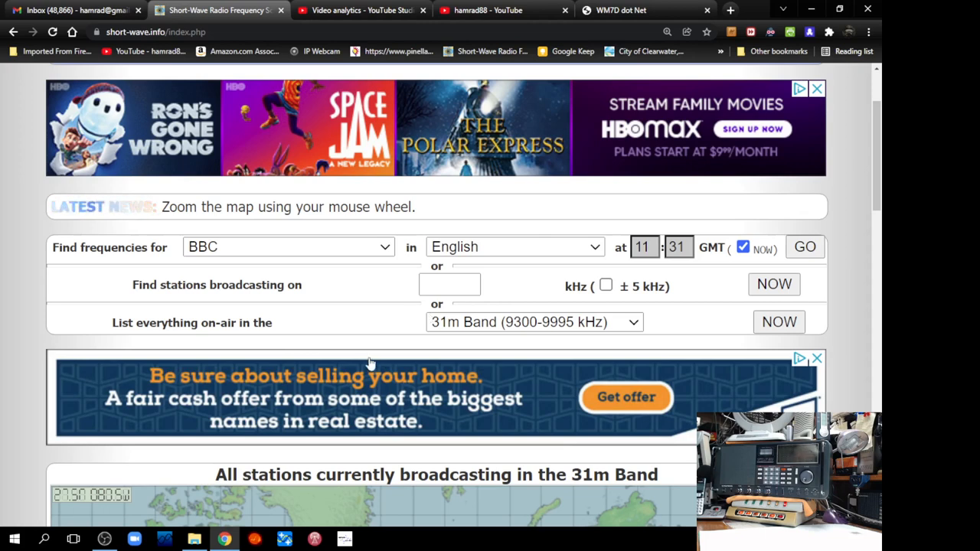
mouse_move(402, 261)
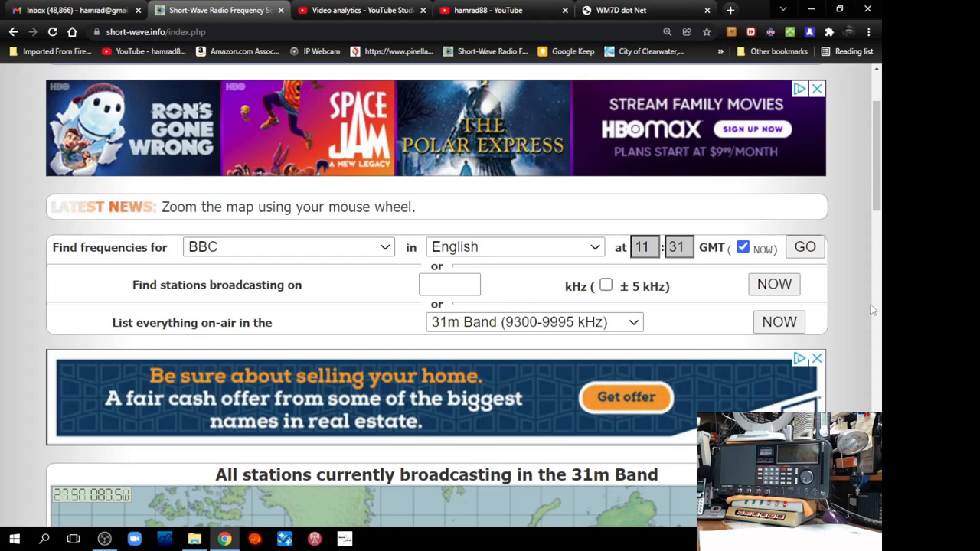
scroll(down, 3)
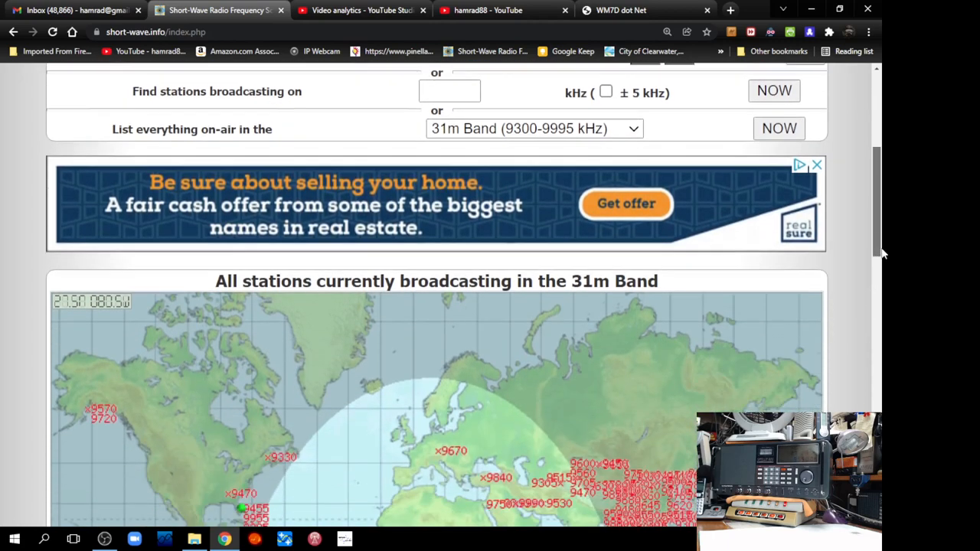
scroll(down, 3)
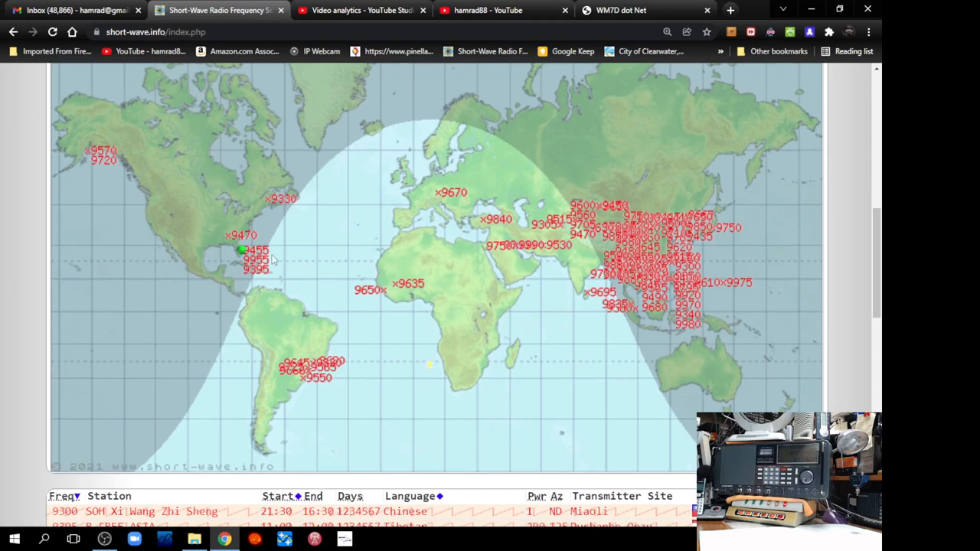
mouse_move(416, 192)
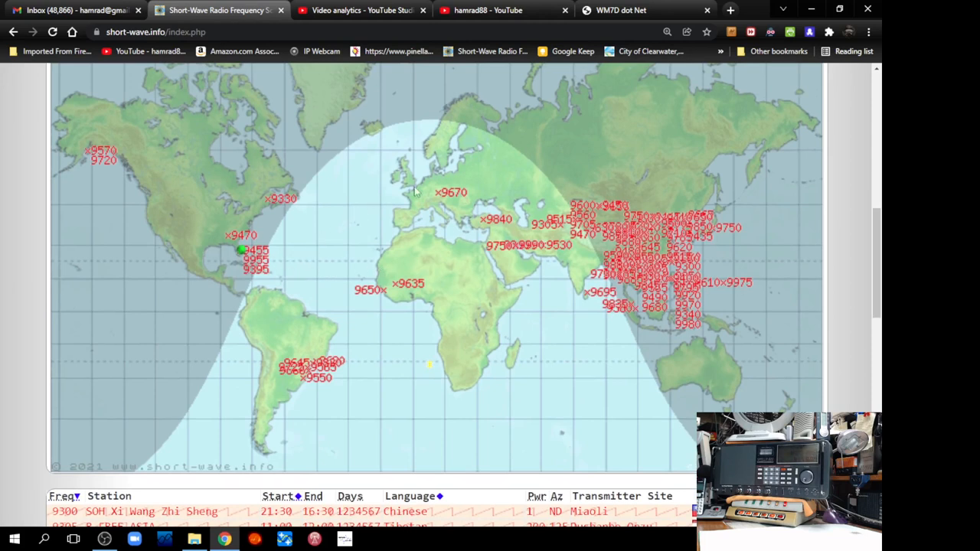
mouse_move(604, 266)
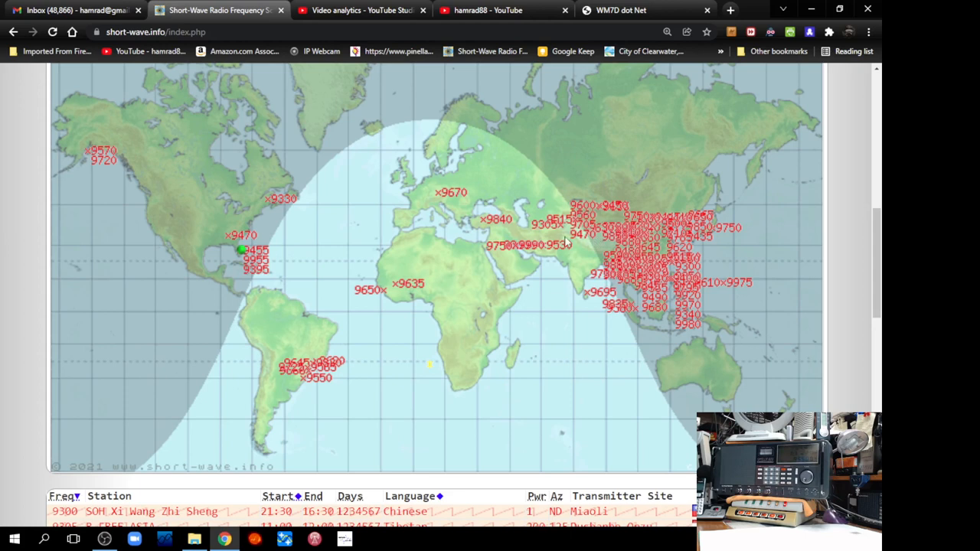
mouse_move(585, 241)
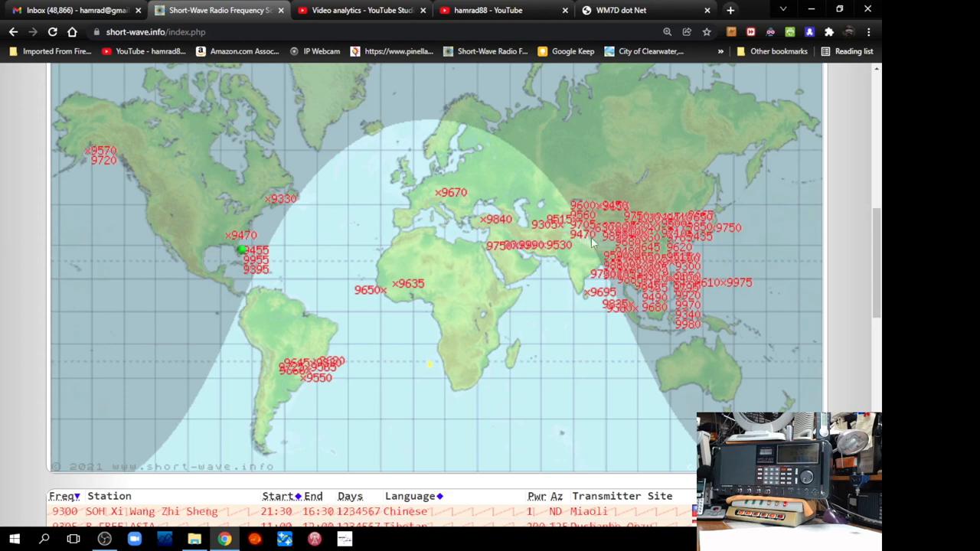
mouse_move(588, 326)
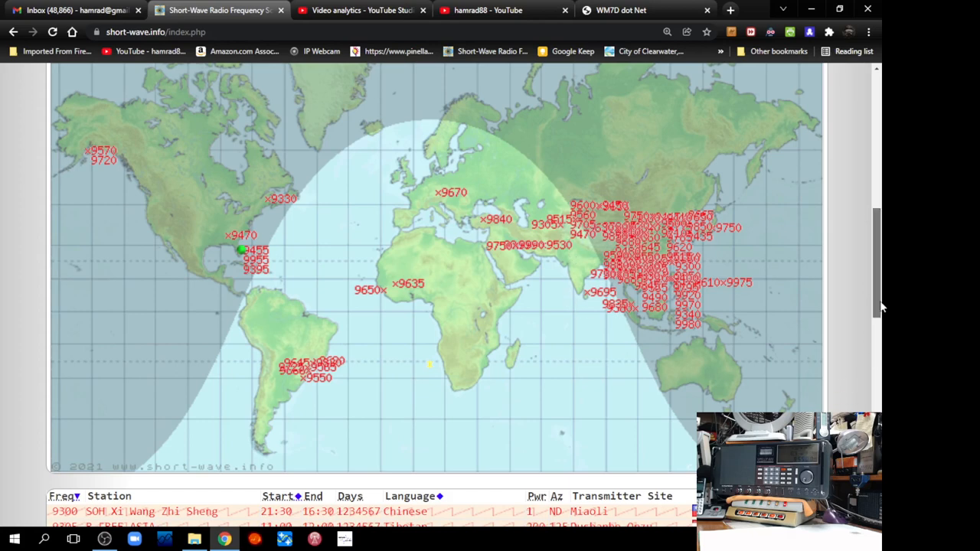
scroll(down, 3)
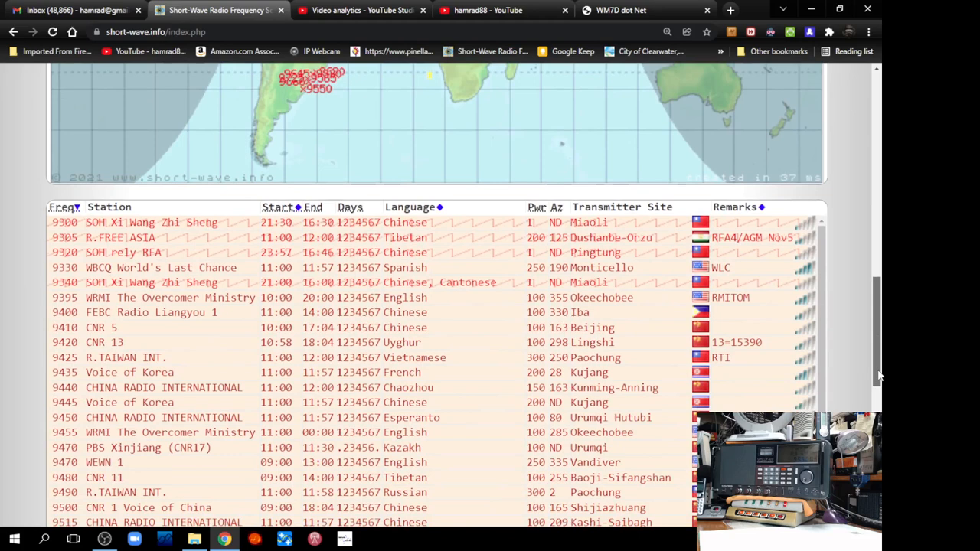
scroll(down, 3)
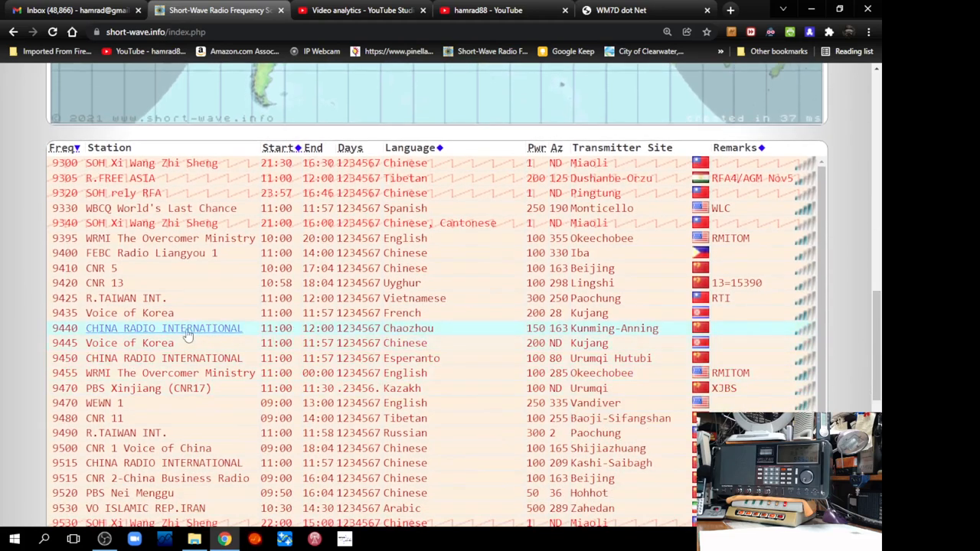
mouse_move(210, 418)
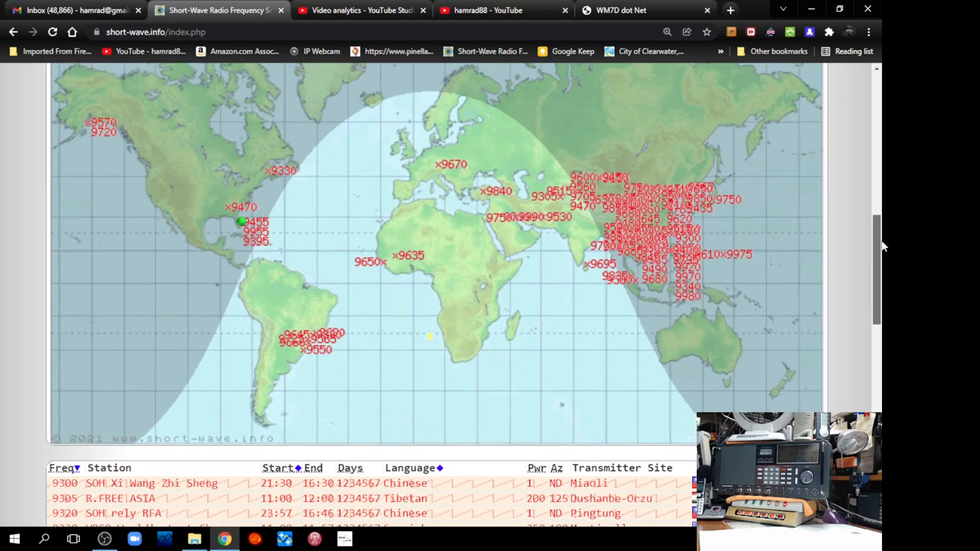
scroll(down, 3)
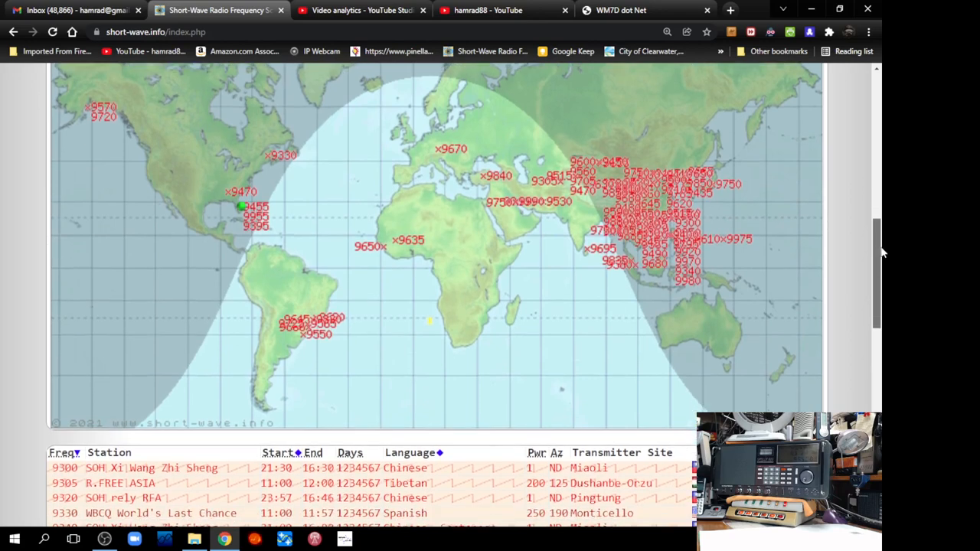
scroll(down, 3)
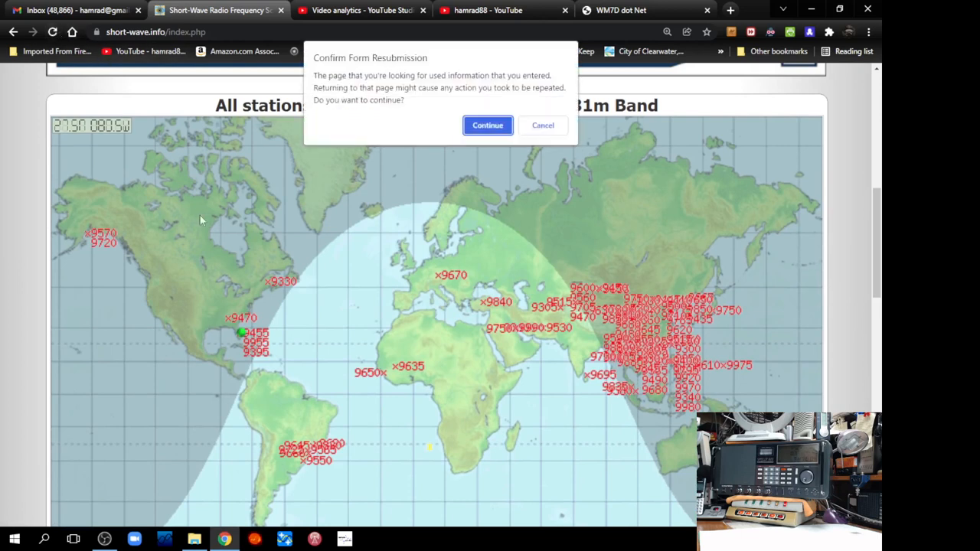
mouse_move(517, 129)
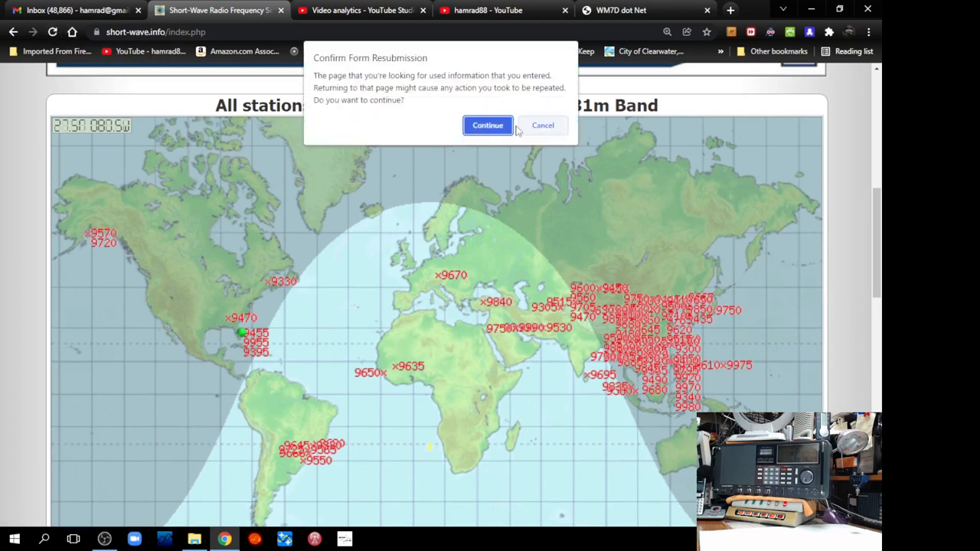
click(487, 124)
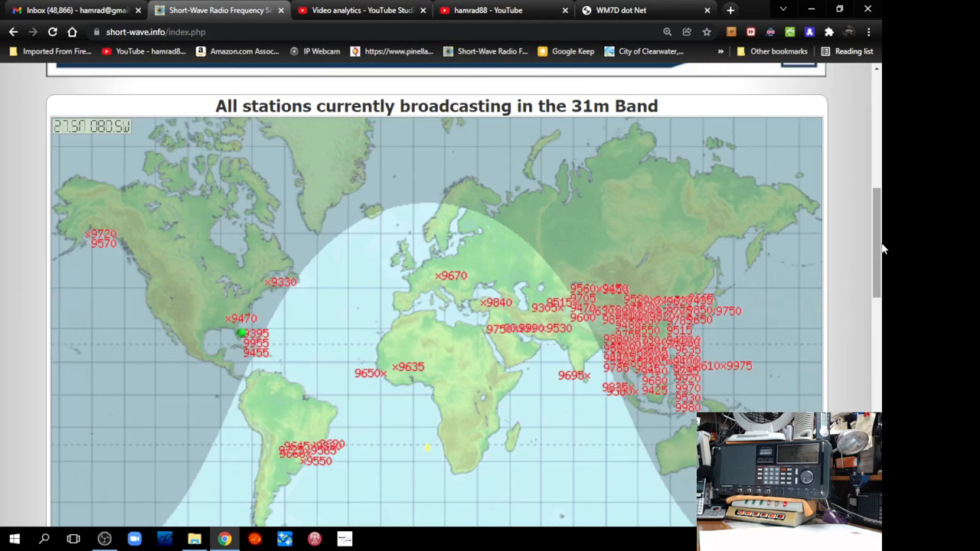
scroll(down, 3)
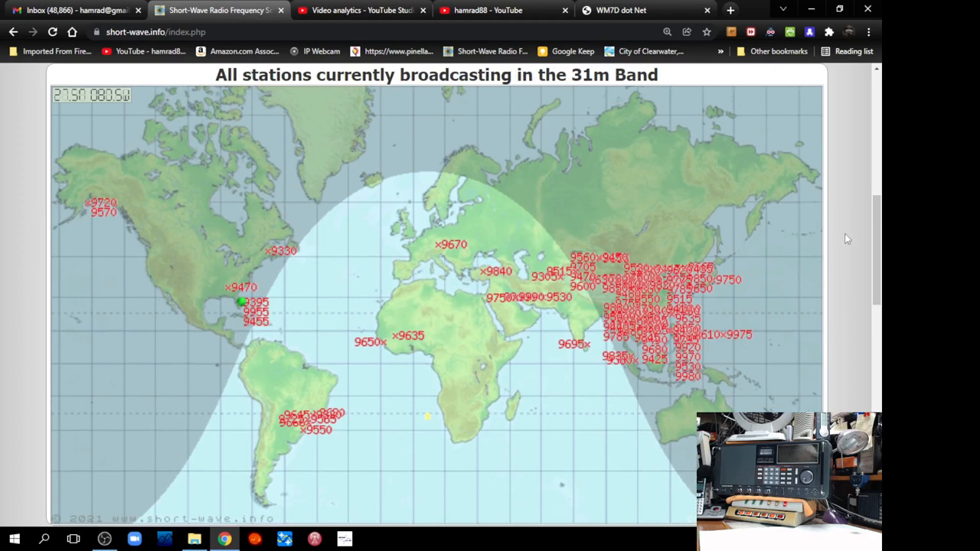
mouse_move(236, 287)
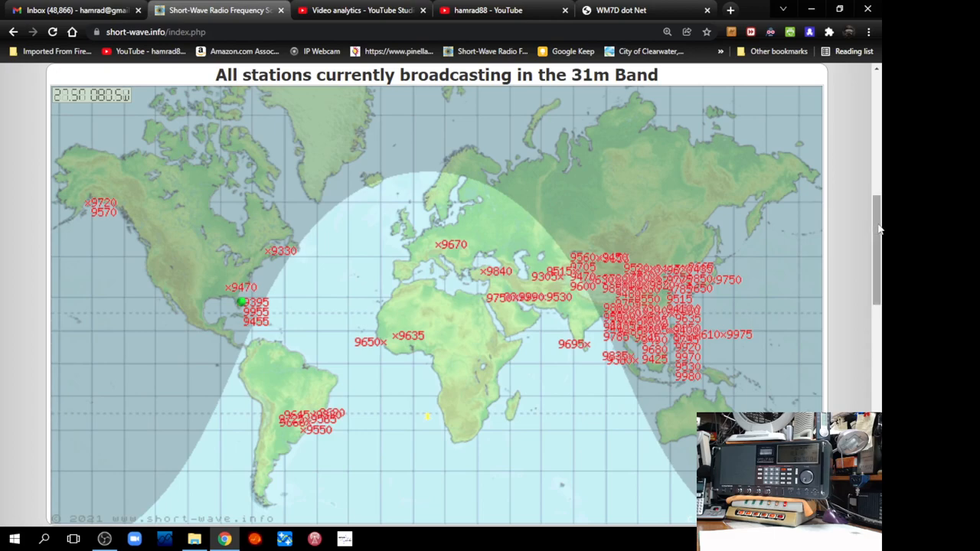
scroll(down, 3)
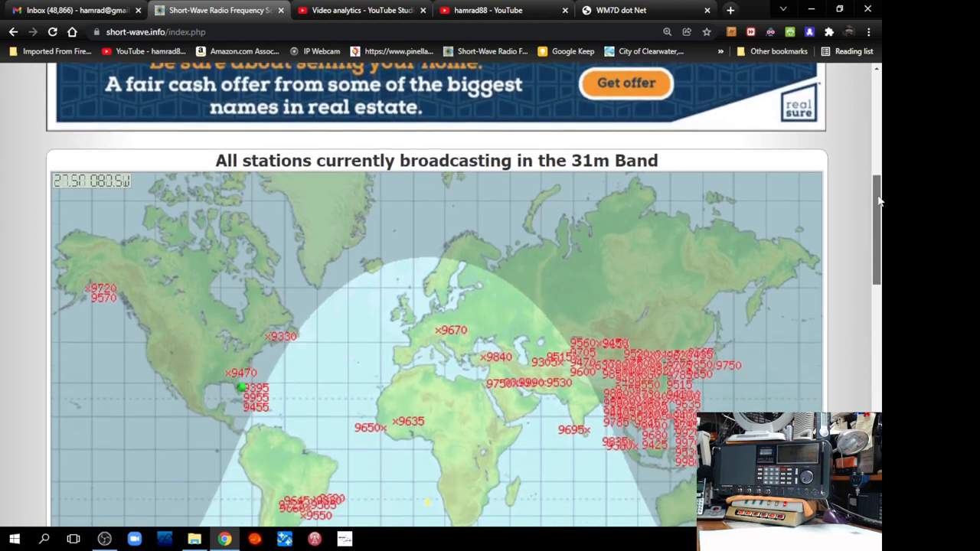
scroll(down, 3)
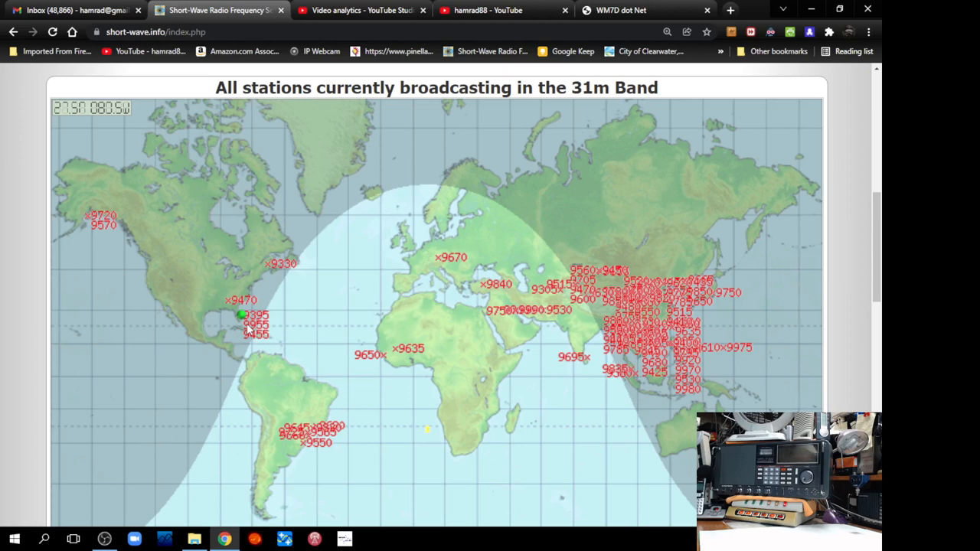
mouse_move(100, 221)
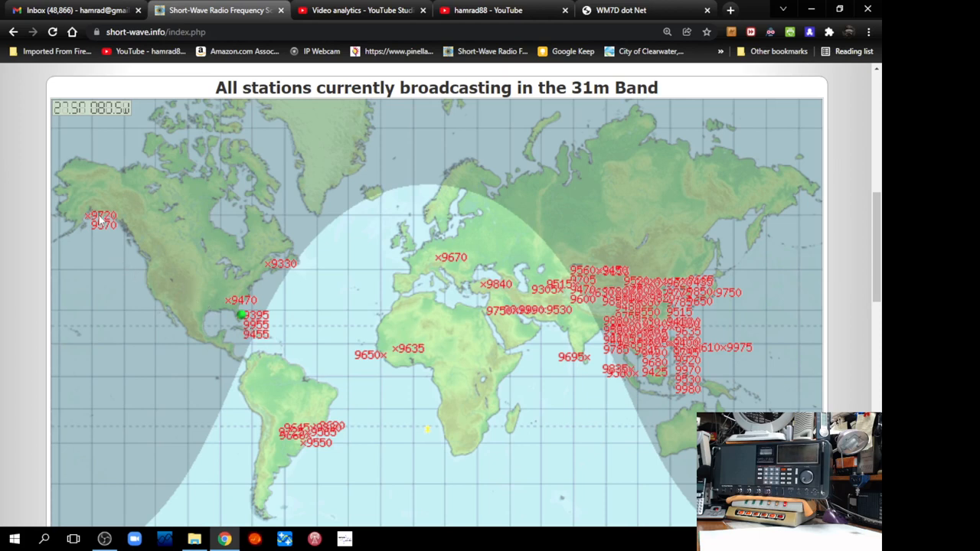
mouse_move(139, 253)
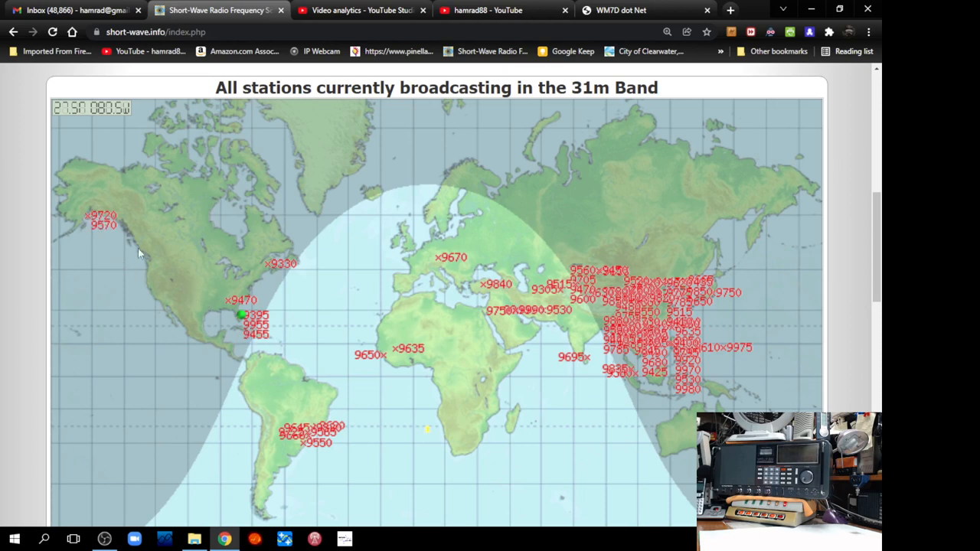
mouse_move(861, 328)
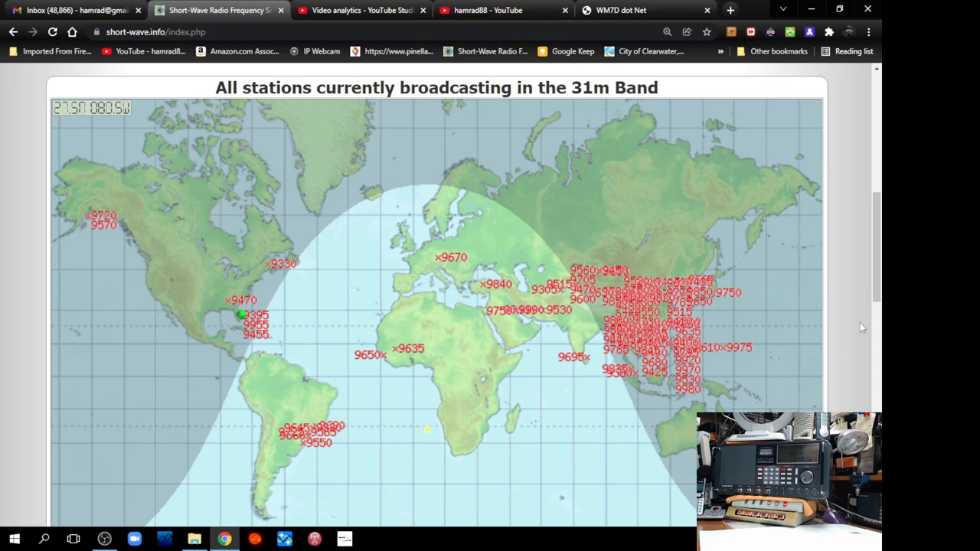
scroll(down, 3)
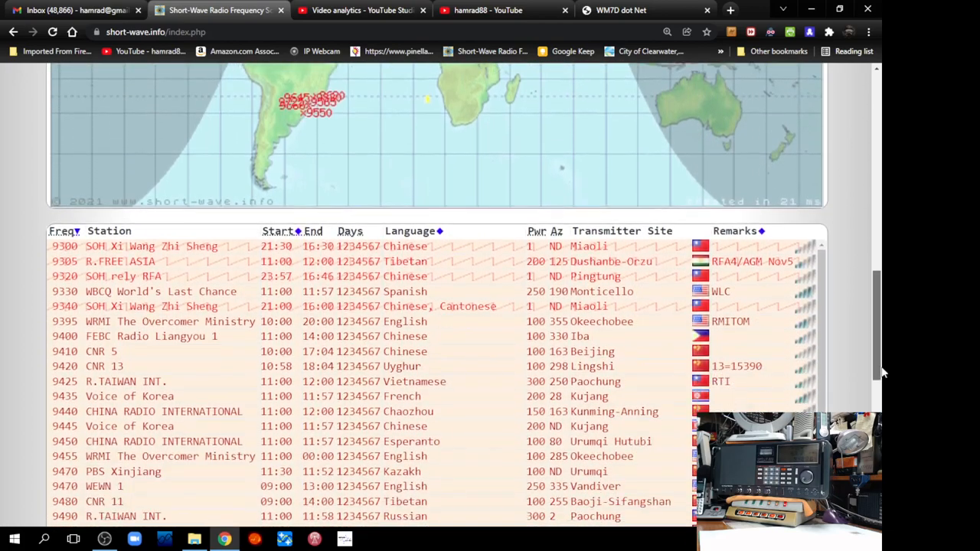
scroll(down, 3)
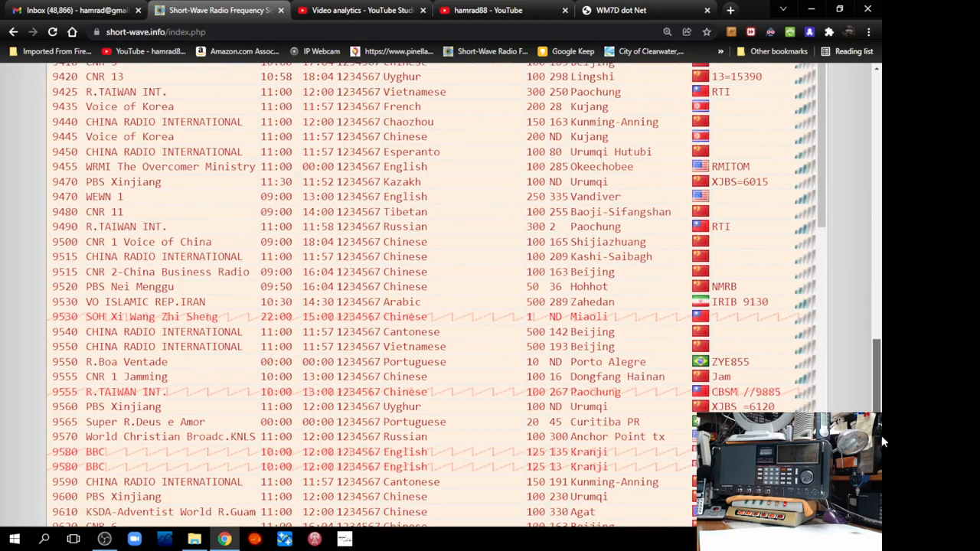
scroll(down, 3)
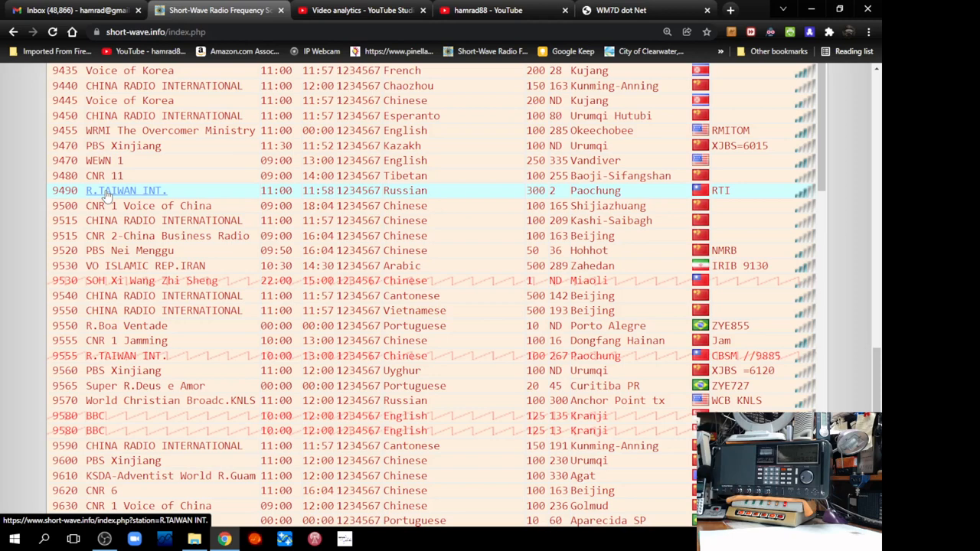
mouse_move(130, 101)
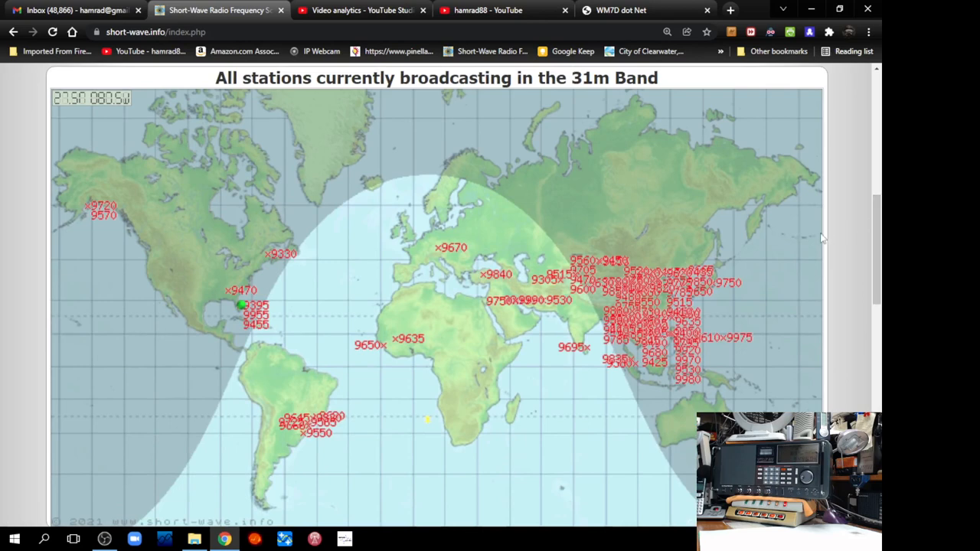
scroll(down, 3)
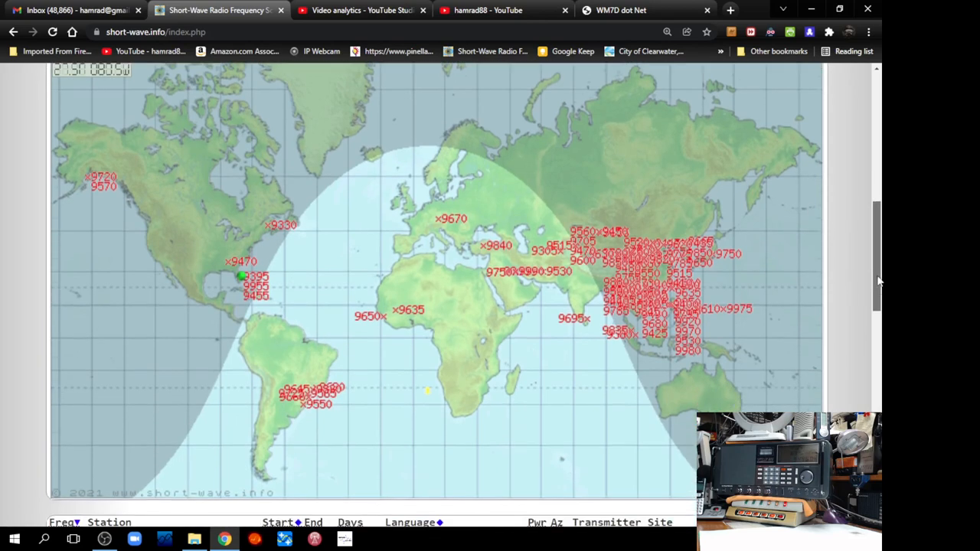
scroll(down, 3)
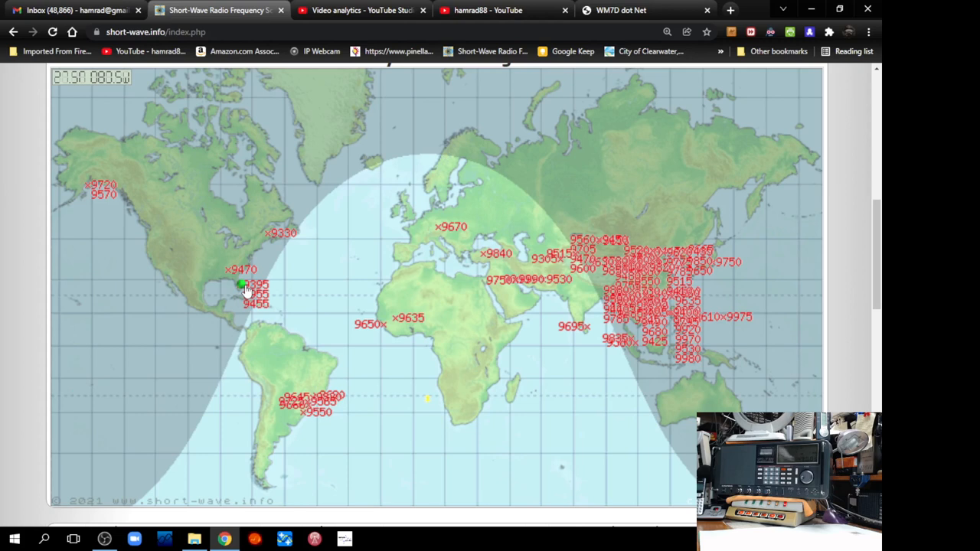
mouse_move(642, 284)
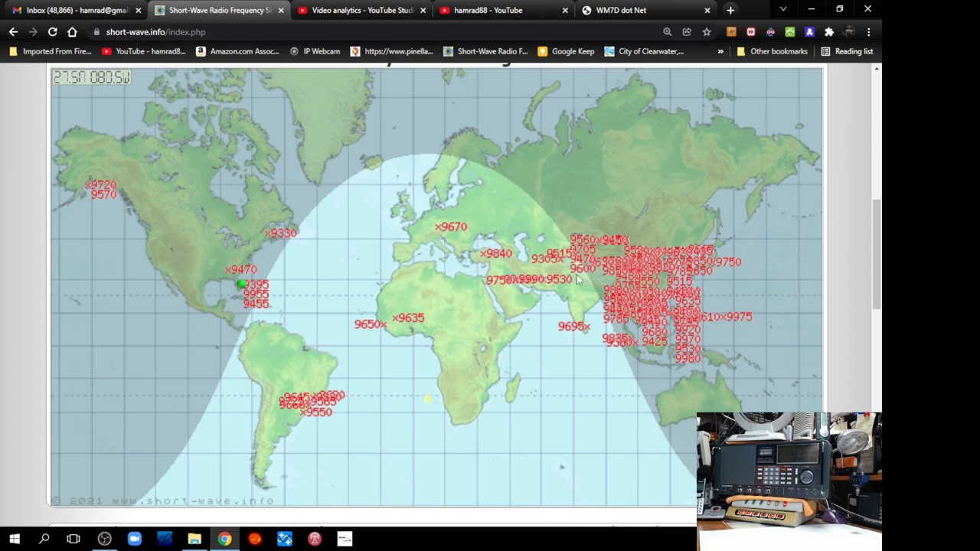
mouse_move(583, 279)
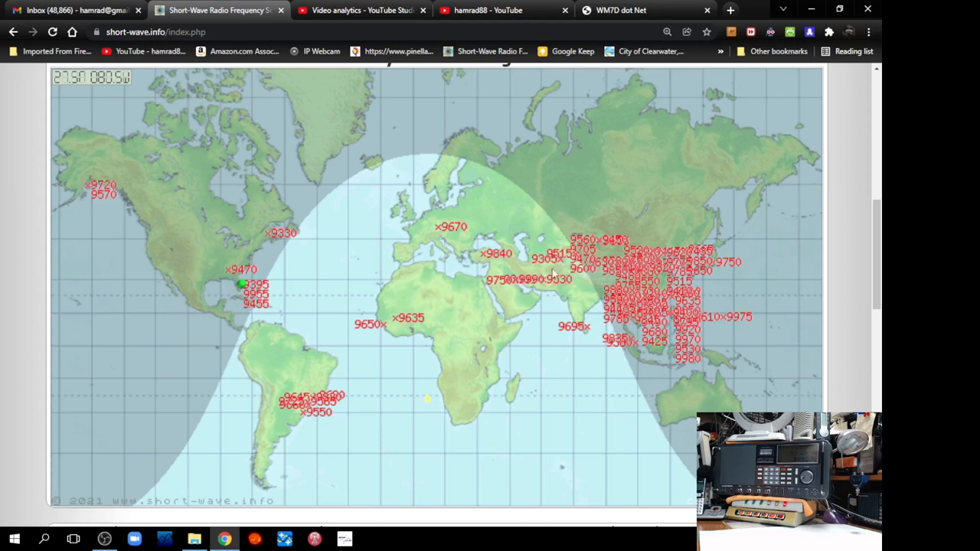
mouse_move(563, 275)
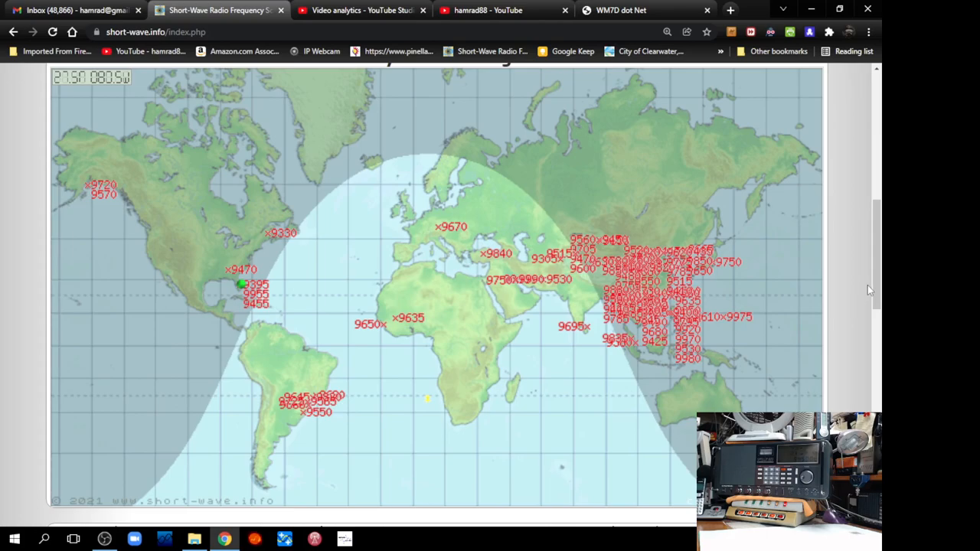
scroll(down, 3)
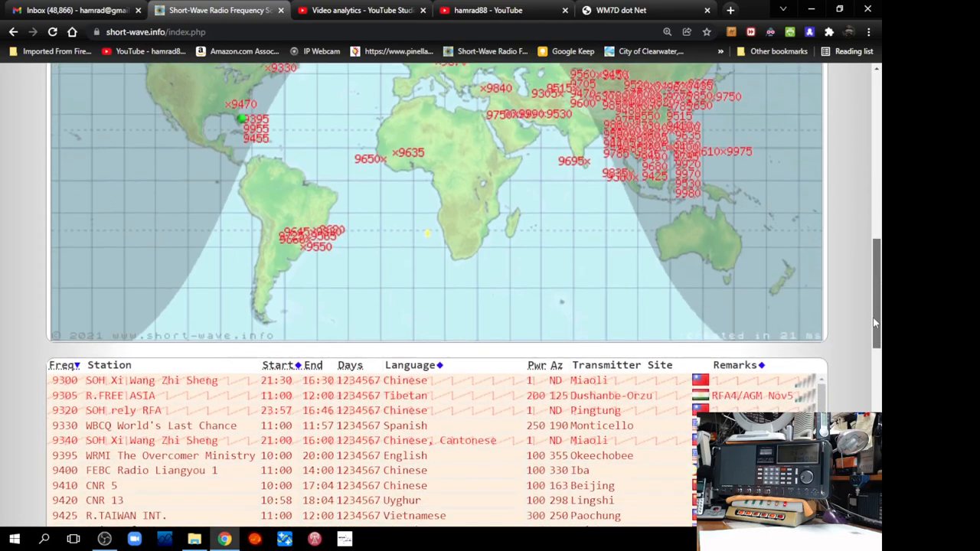
Step: Scroll down to the station table with the Urumqi Hutubi transmitter site link
scroll(down, 3)
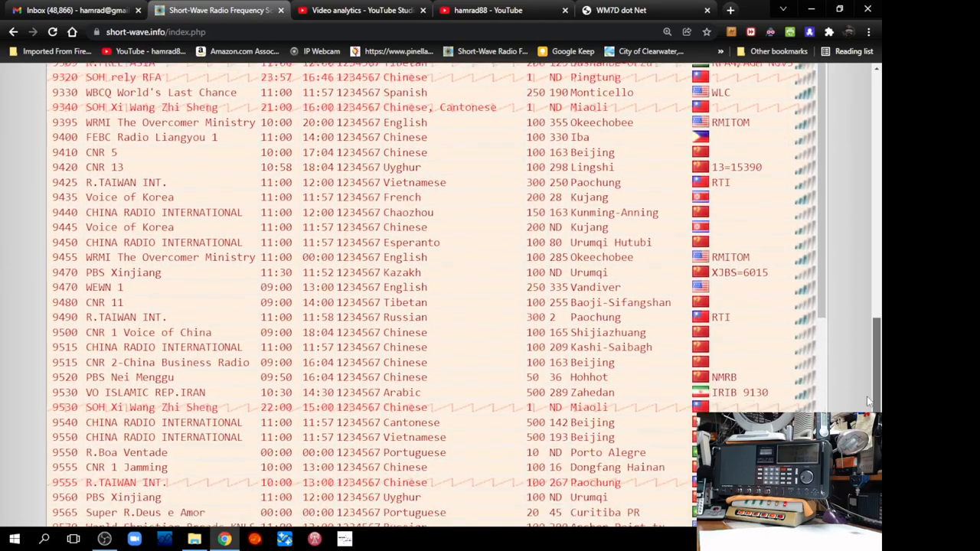
scroll(down, 3)
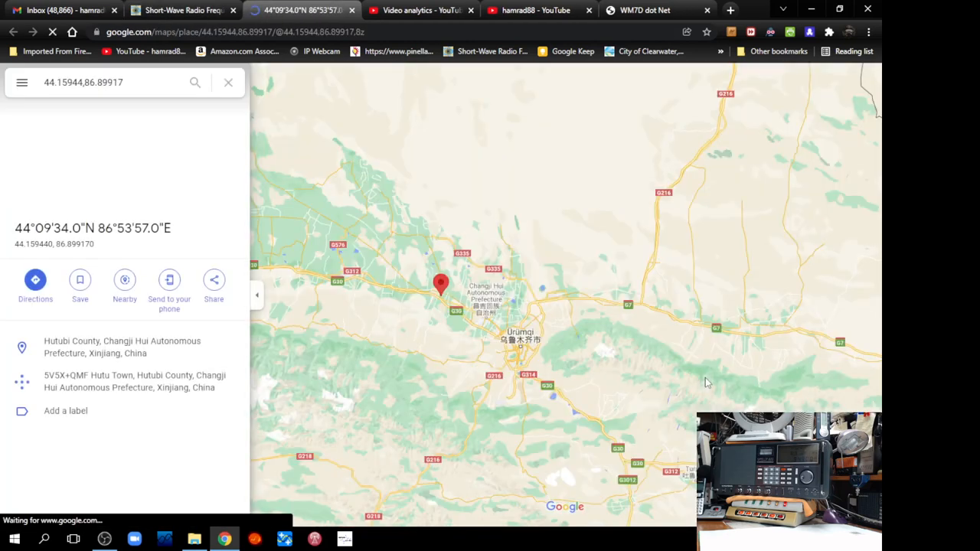
Step: Zoom out to show Asia around the Hutubi pin, then return to the station listing
scroll(down, 3)
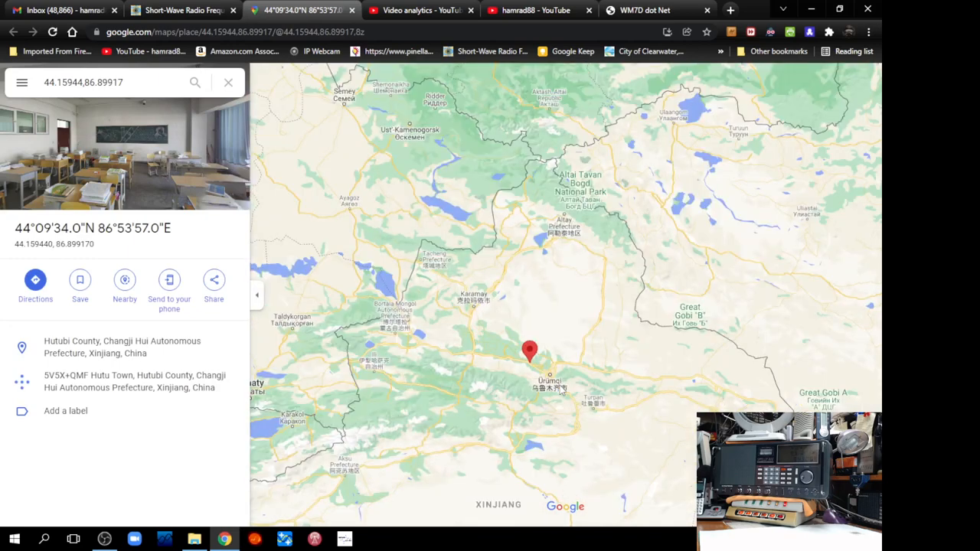
scroll(down, 3)
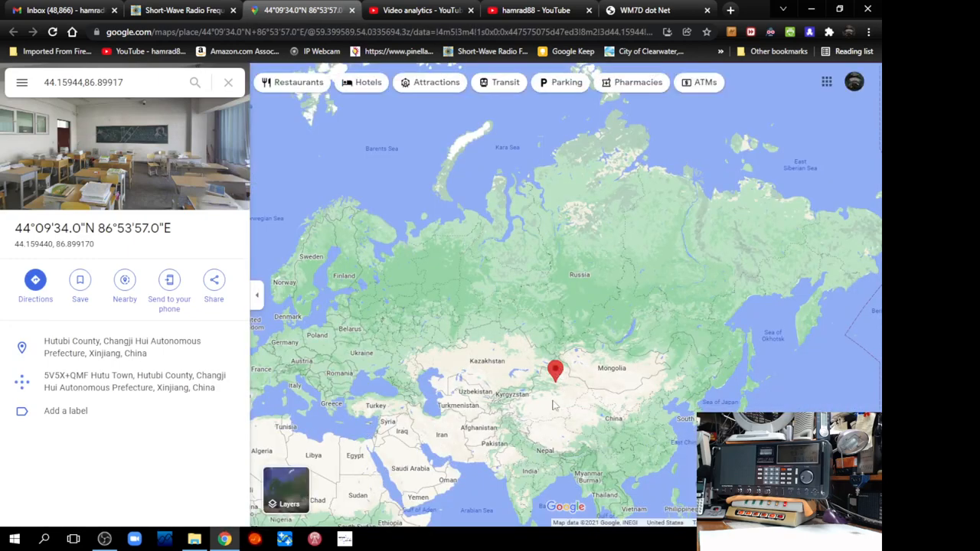
mouse_move(570, 433)
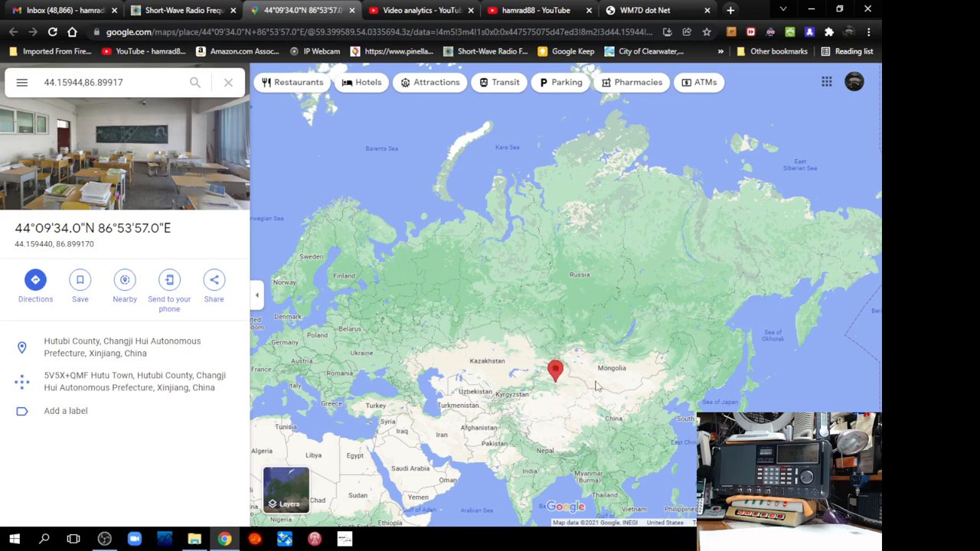
mouse_move(420, 285)
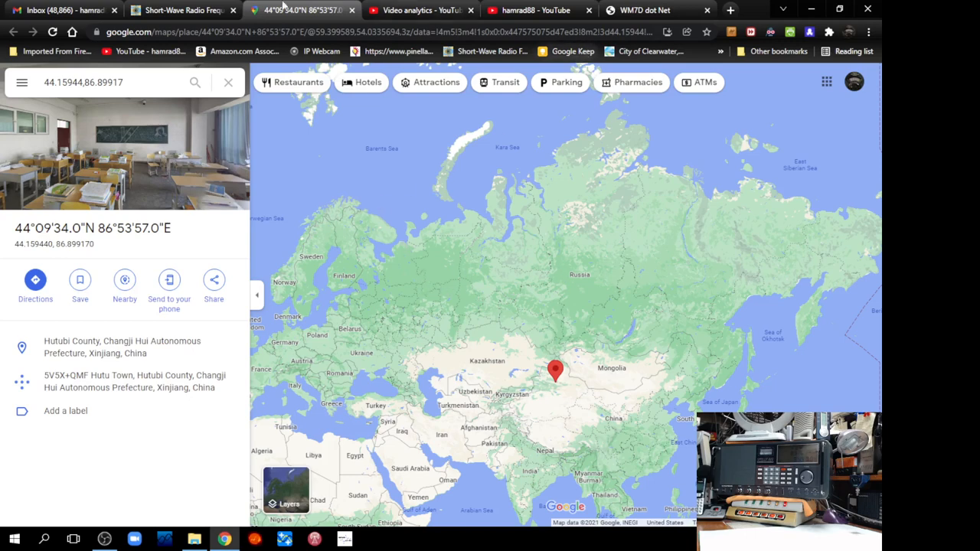
click(182, 10)
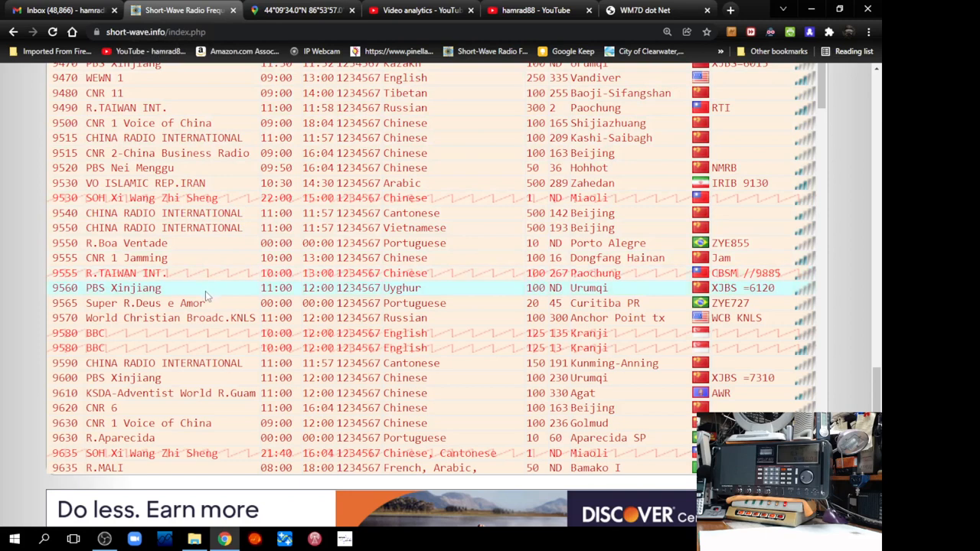
mouse_move(134, 213)
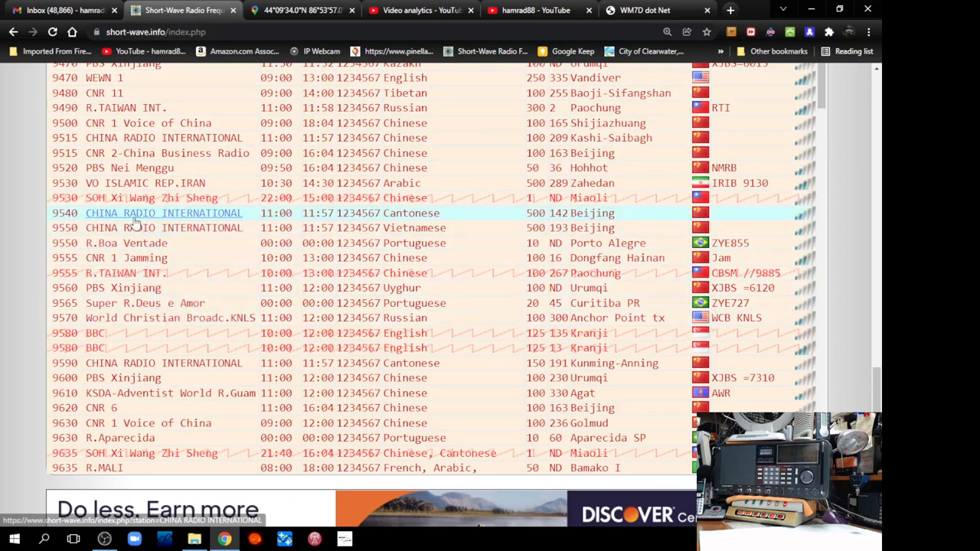
mouse_move(107, 122)
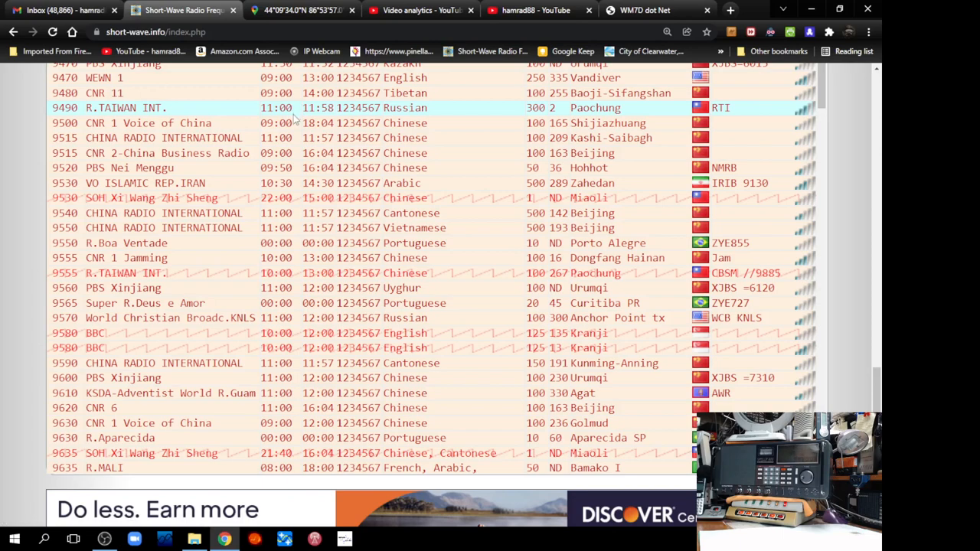
mouse_move(848, 338)
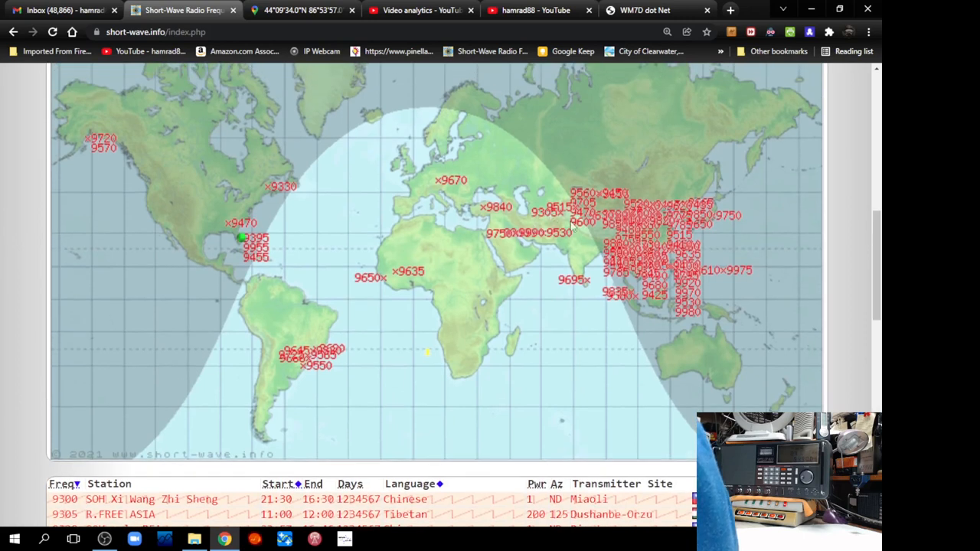
mouse_move(586, 197)
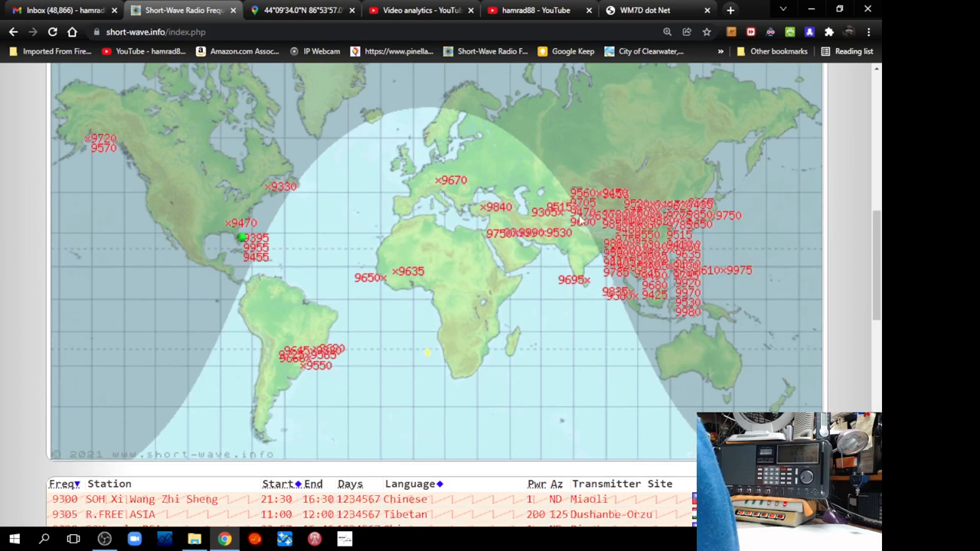
mouse_move(809, 261)
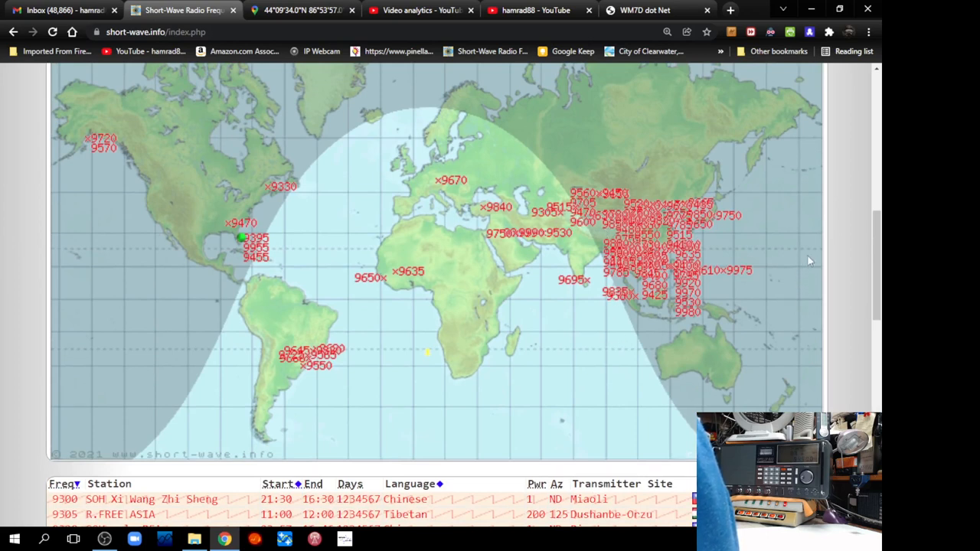
scroll(down, 3)
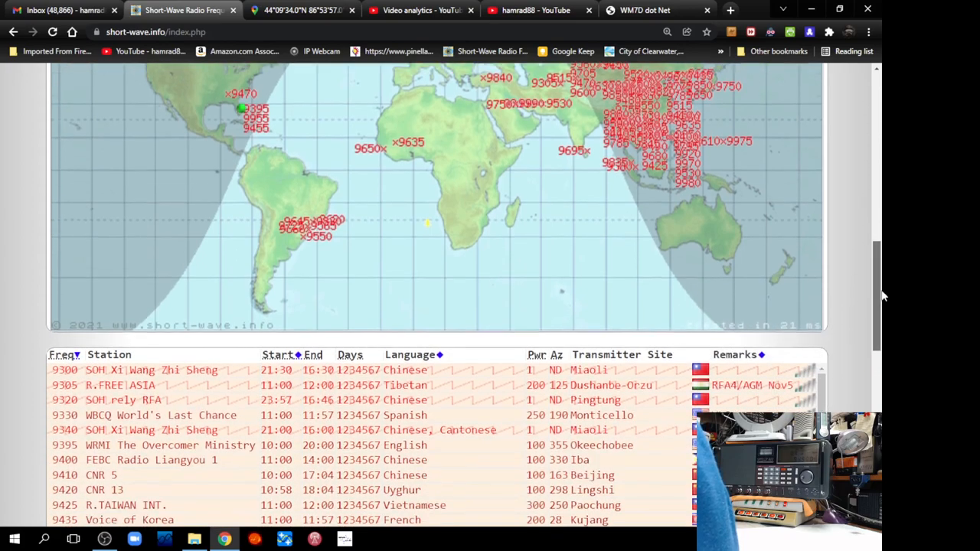
scroll(down, 3)
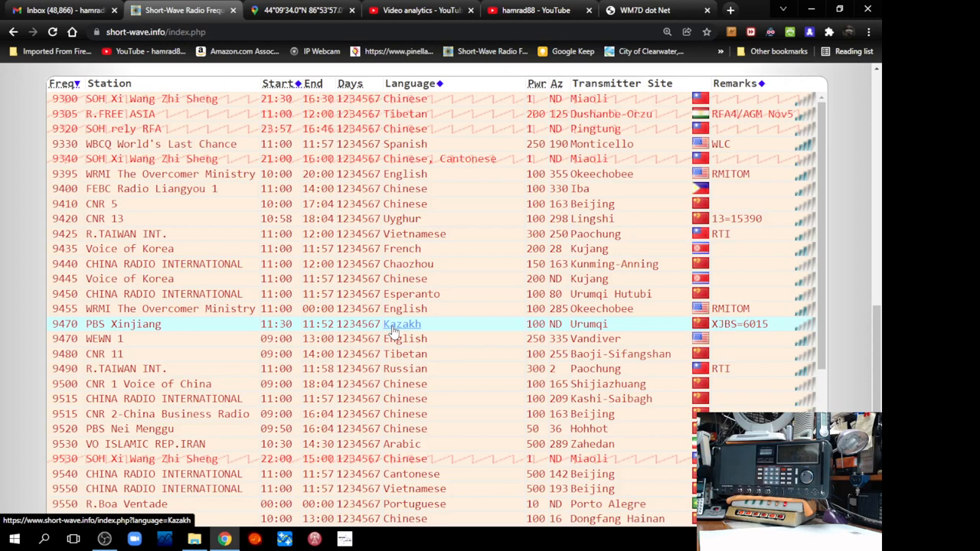
mouse_move(191, 278)
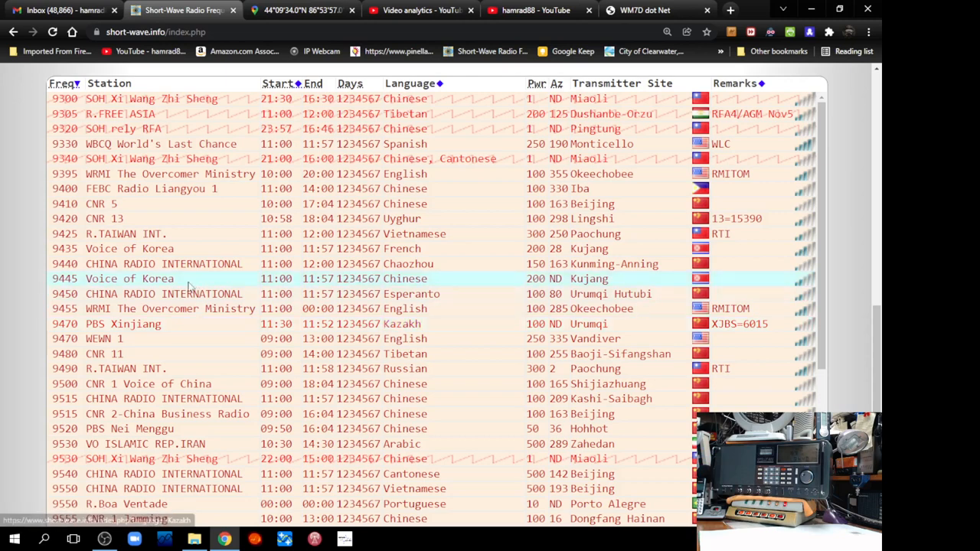
mouse_move(163, 263)
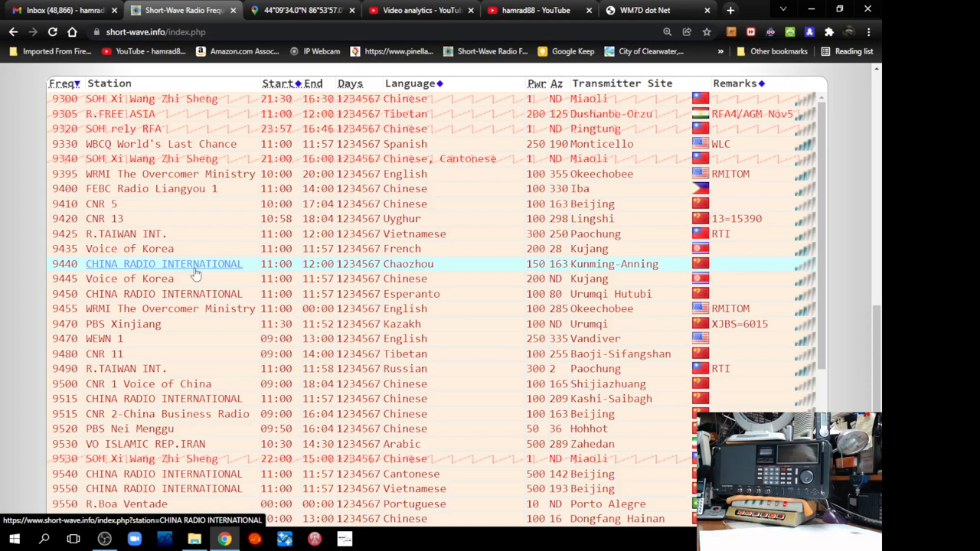
mouse_move(156, 203)
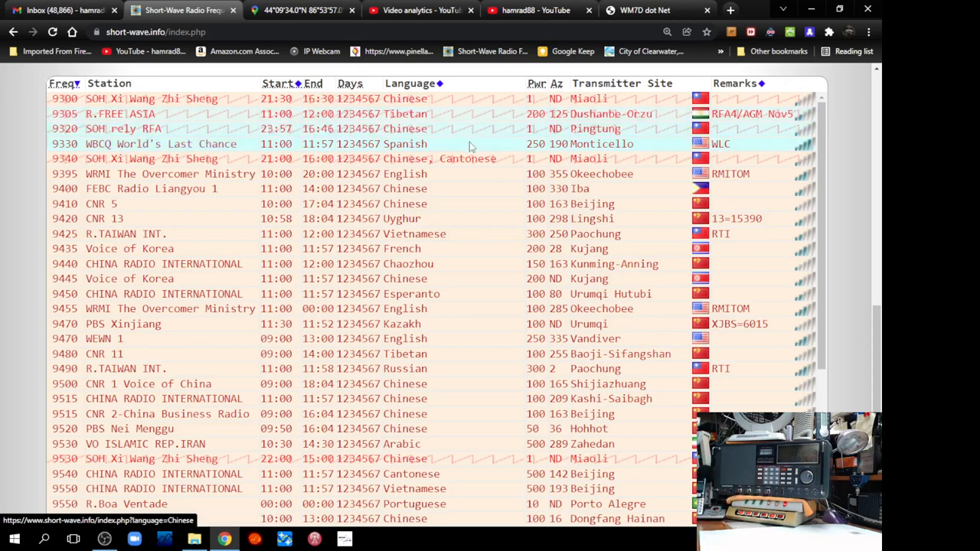
scroll(down, 3)
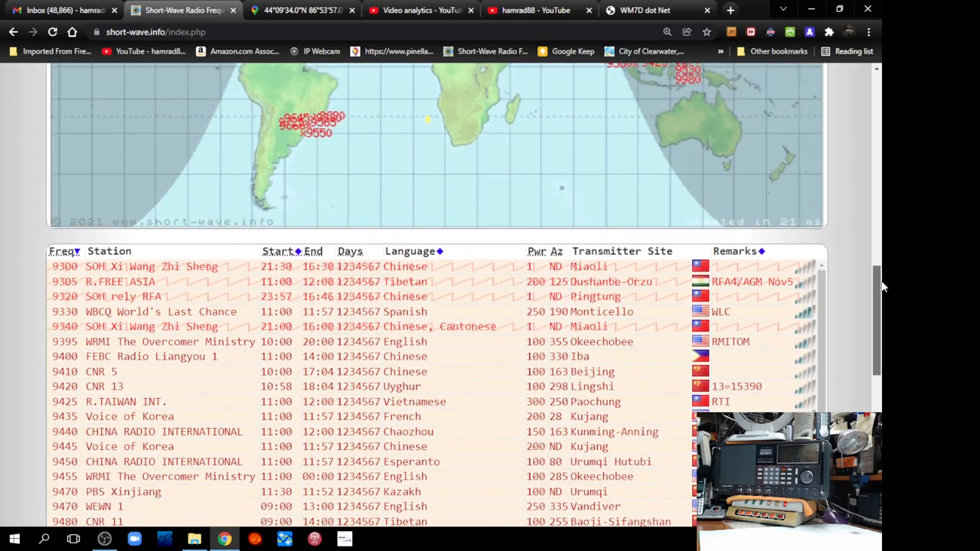
scroll(down, 3)
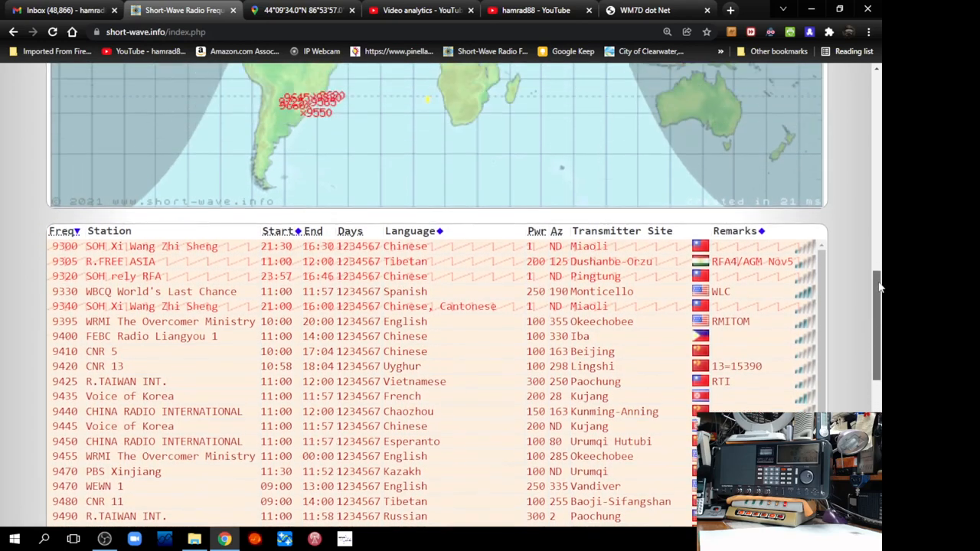
scroll(down, 3)
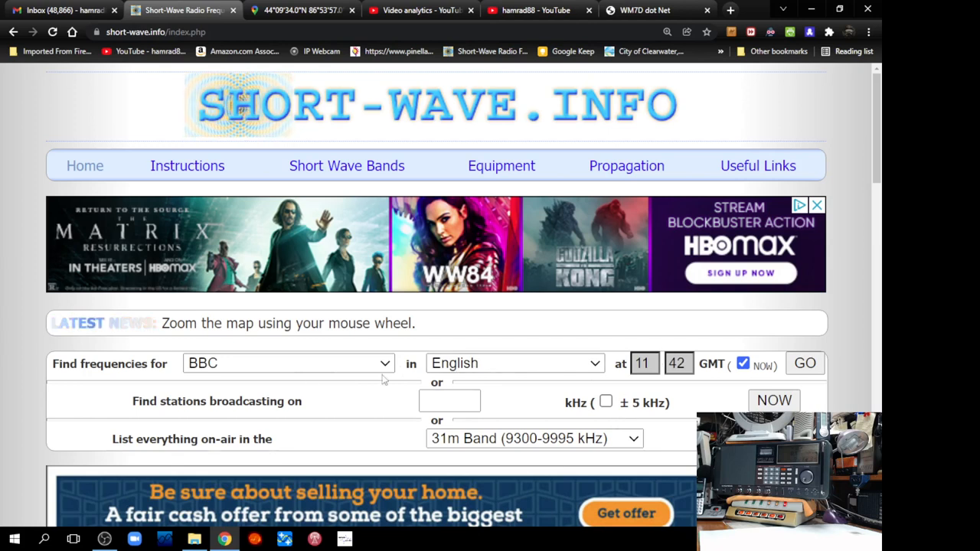
Step: Search Any Station instead of BBC for English broadcasts on now, and view the results
click(287, 362)
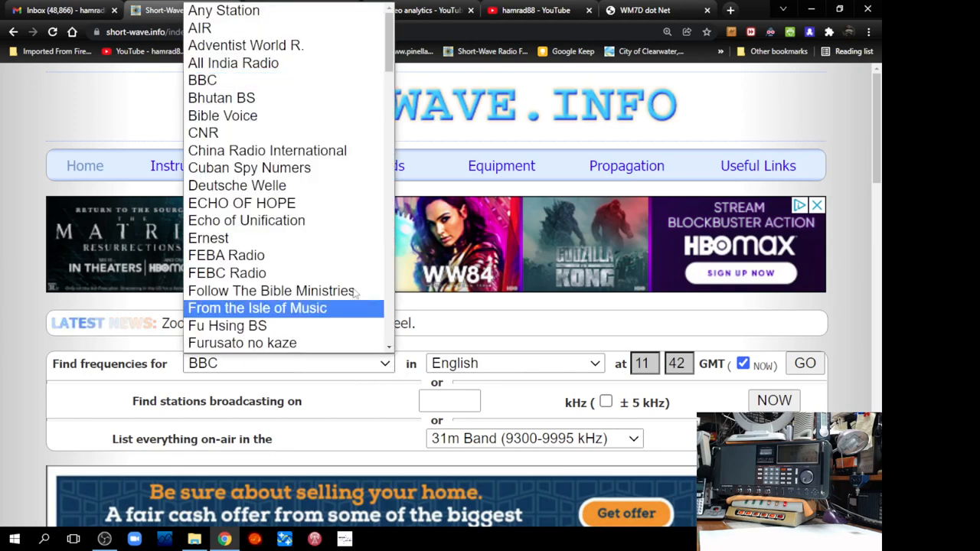
click(223, 10)
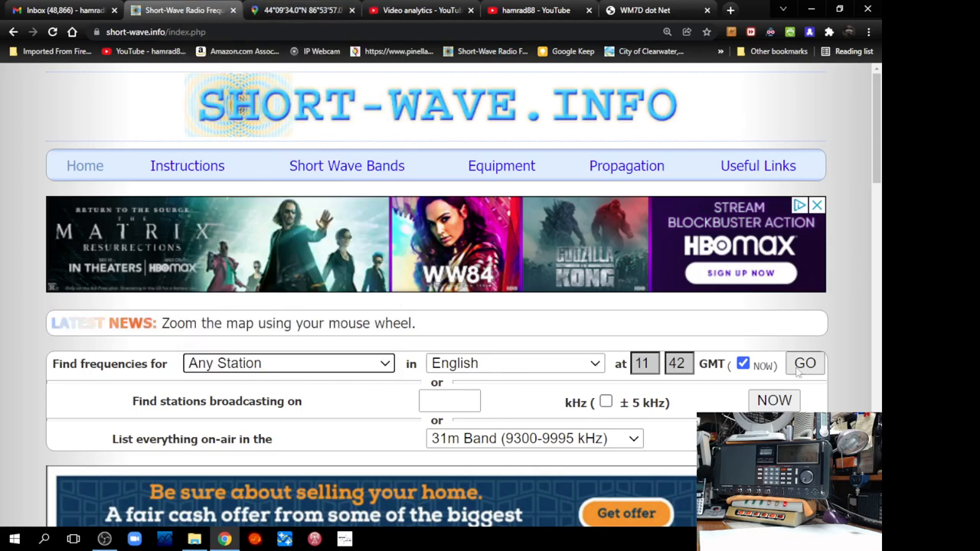
click(804, 363)
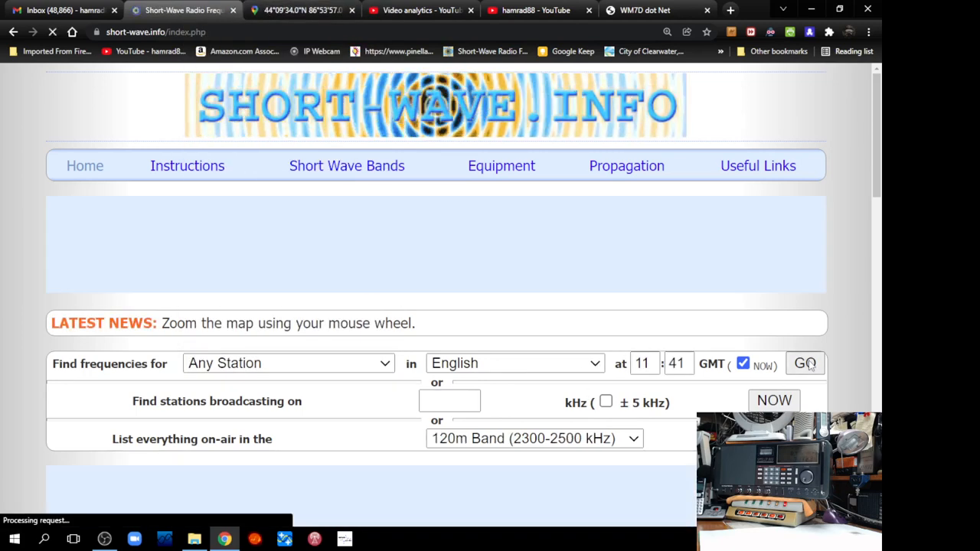
scroll(down, 3)
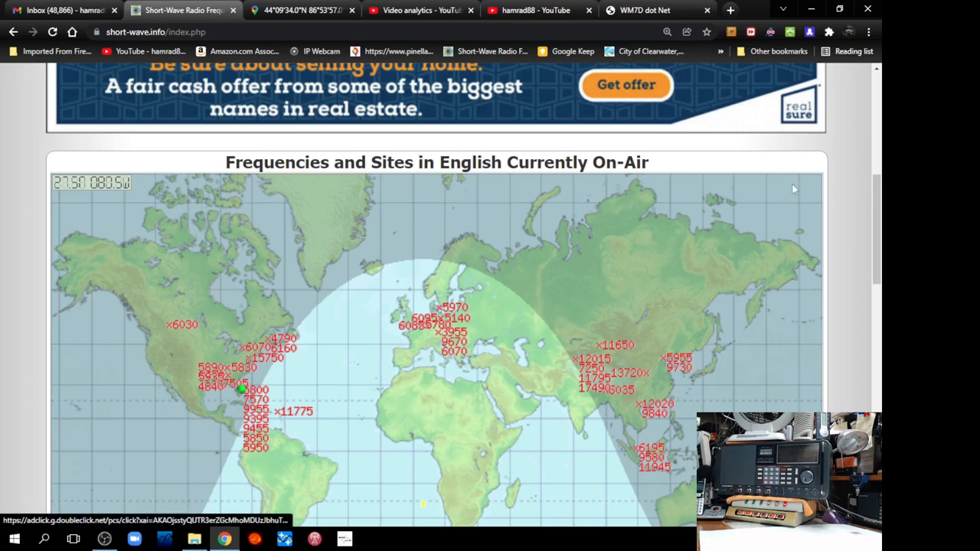
mouse_move(574, 364)
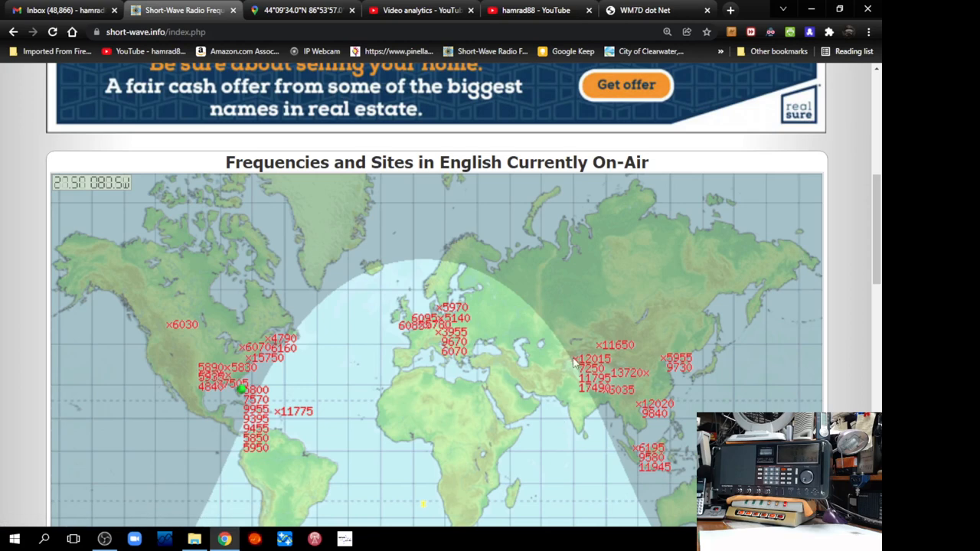
mouse_move(576, 364)
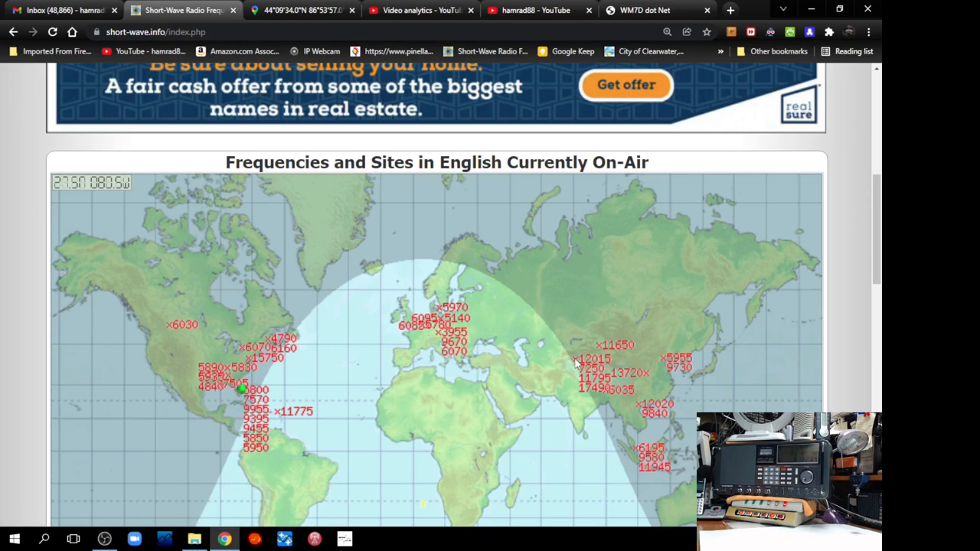
mouse_move(567, 357)
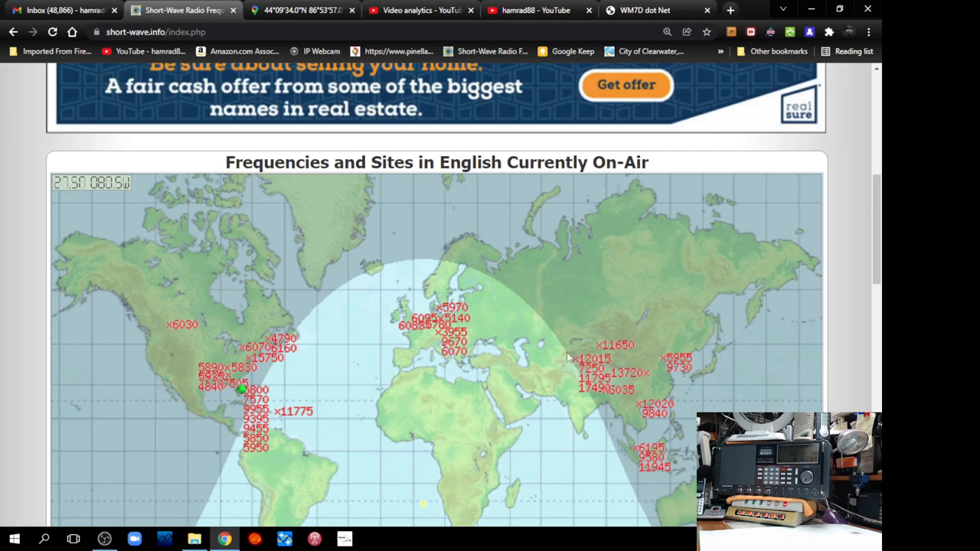
mouse_move(626, 388)
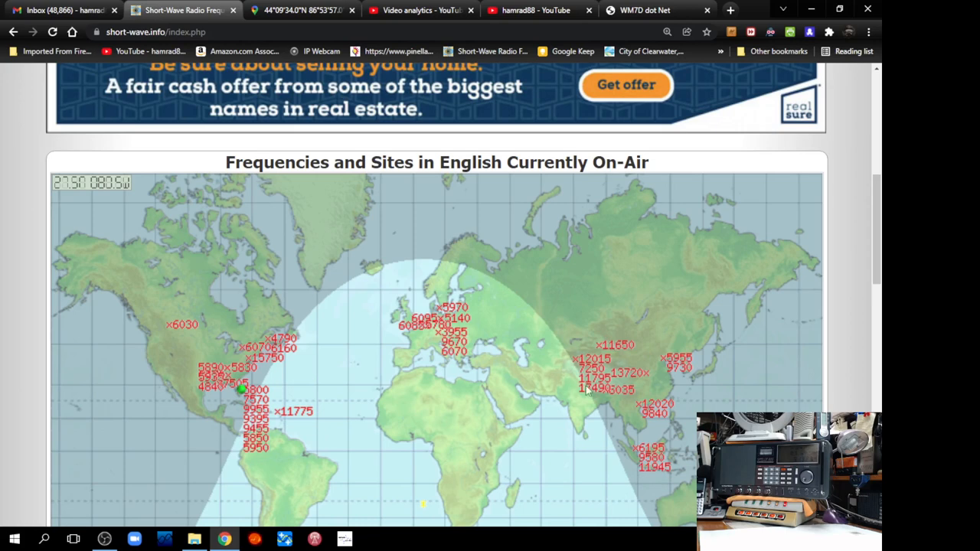
mouse_move(618, 389)
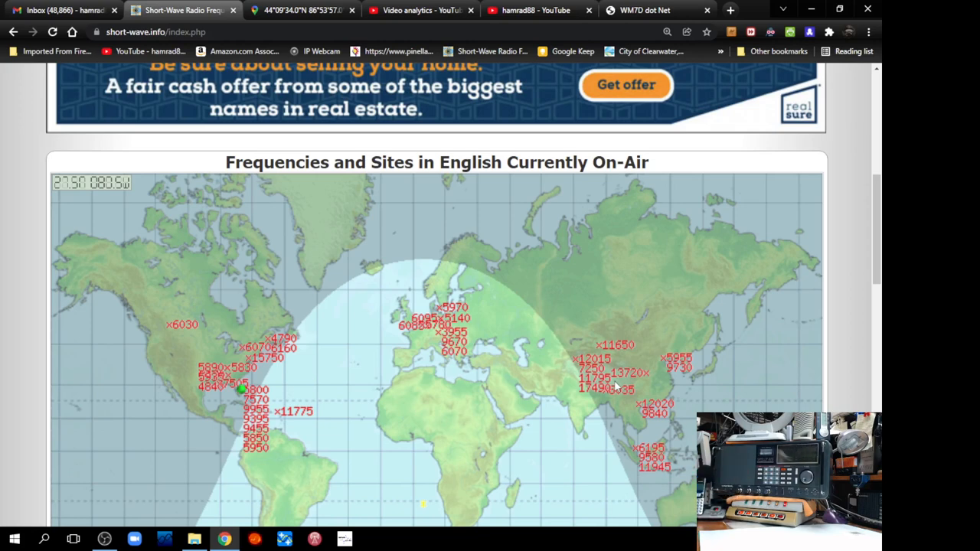
mouse_move(696, 239)
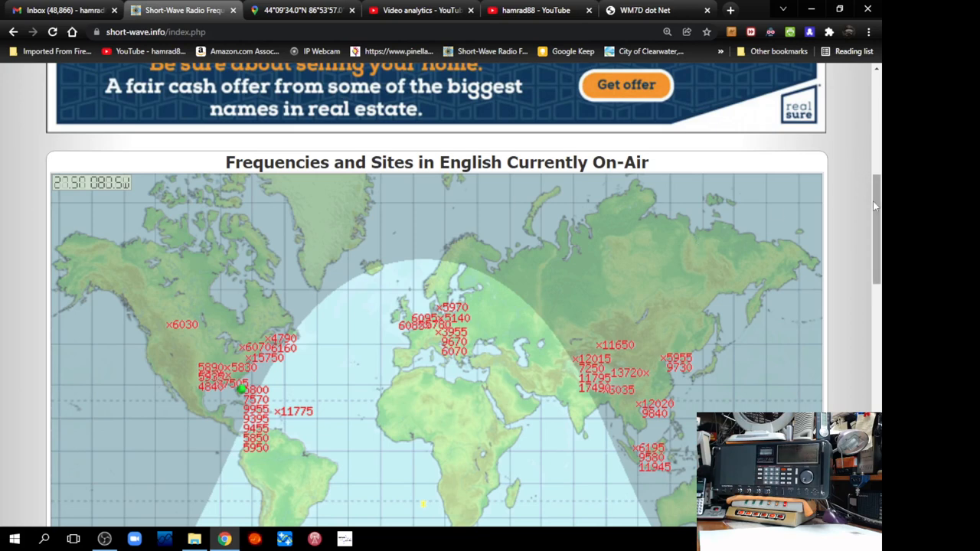
scroll(down, 3)
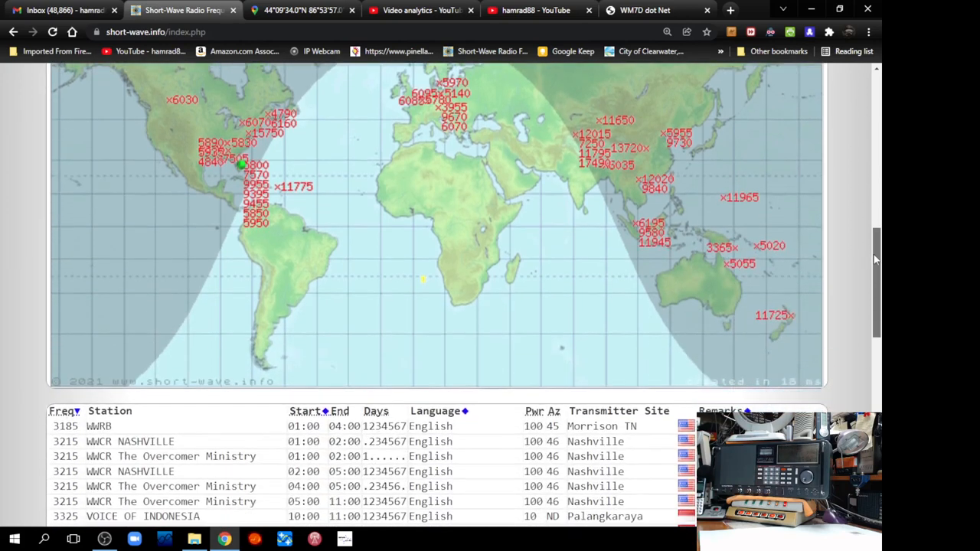
scroll(down, 3)
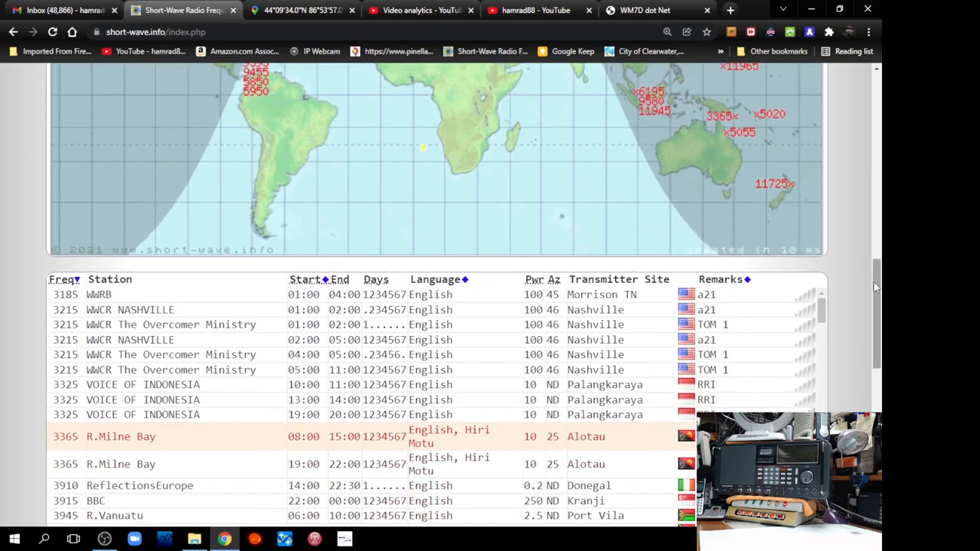